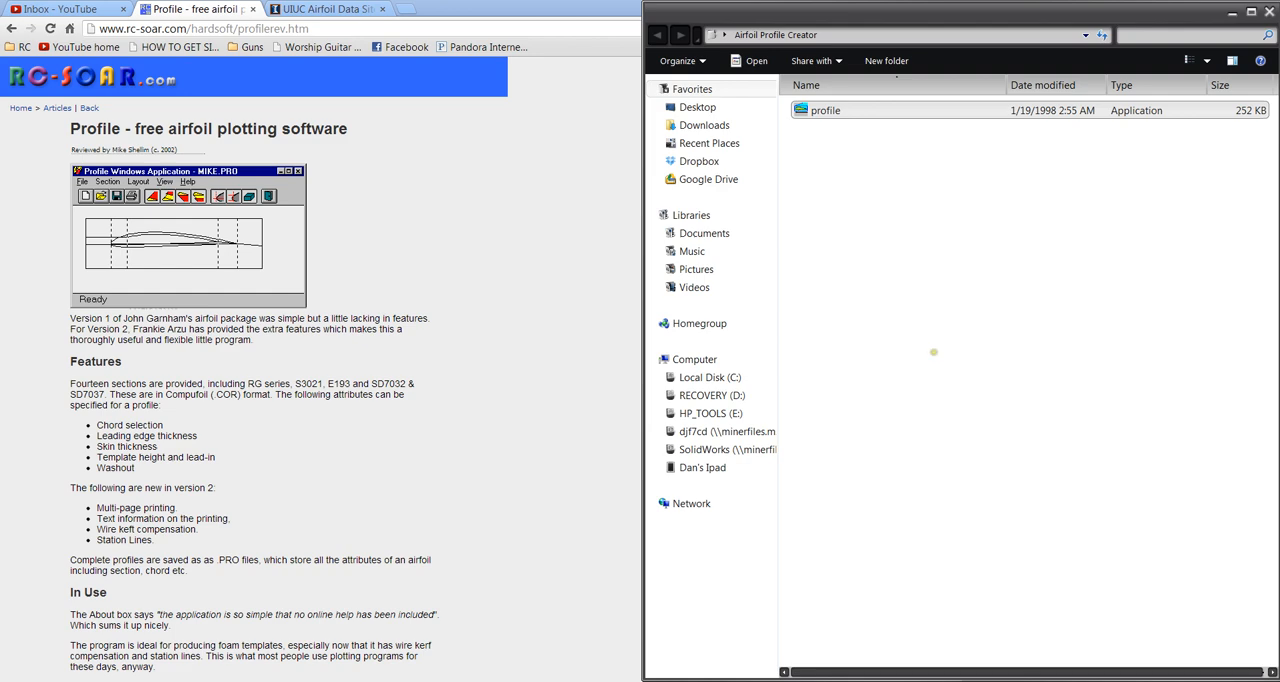
mouse_move(599, 301)
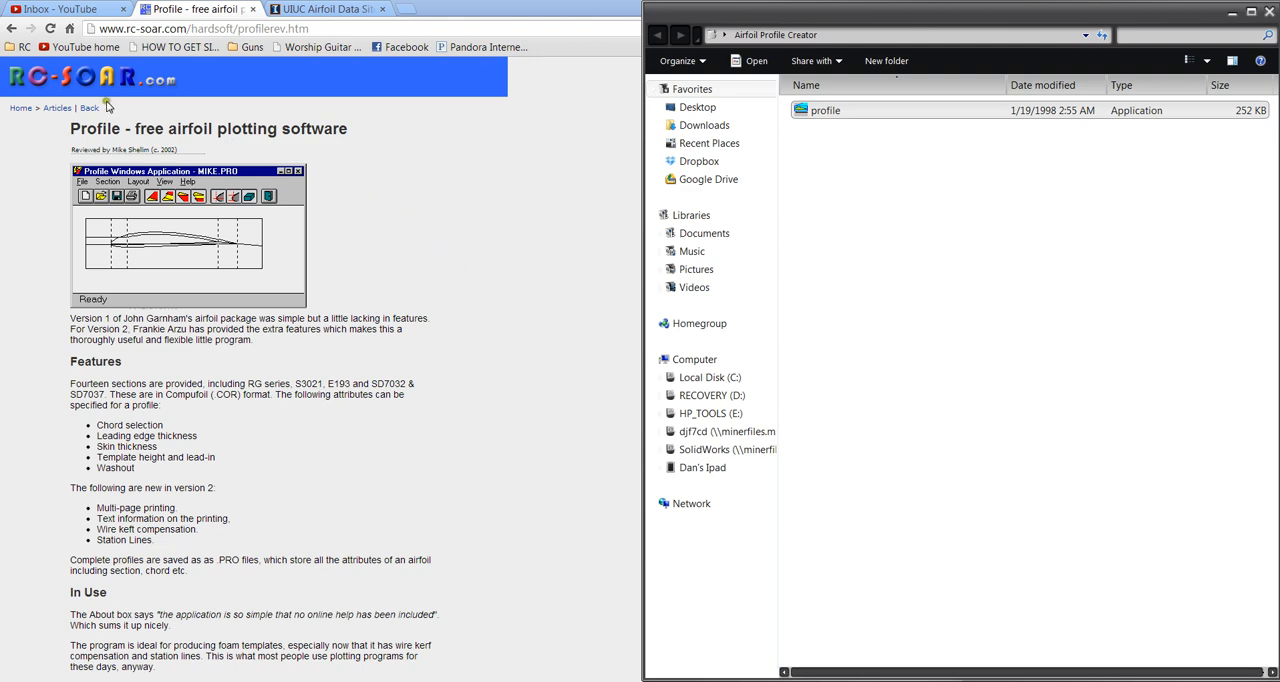
mouse_move(163, 92)
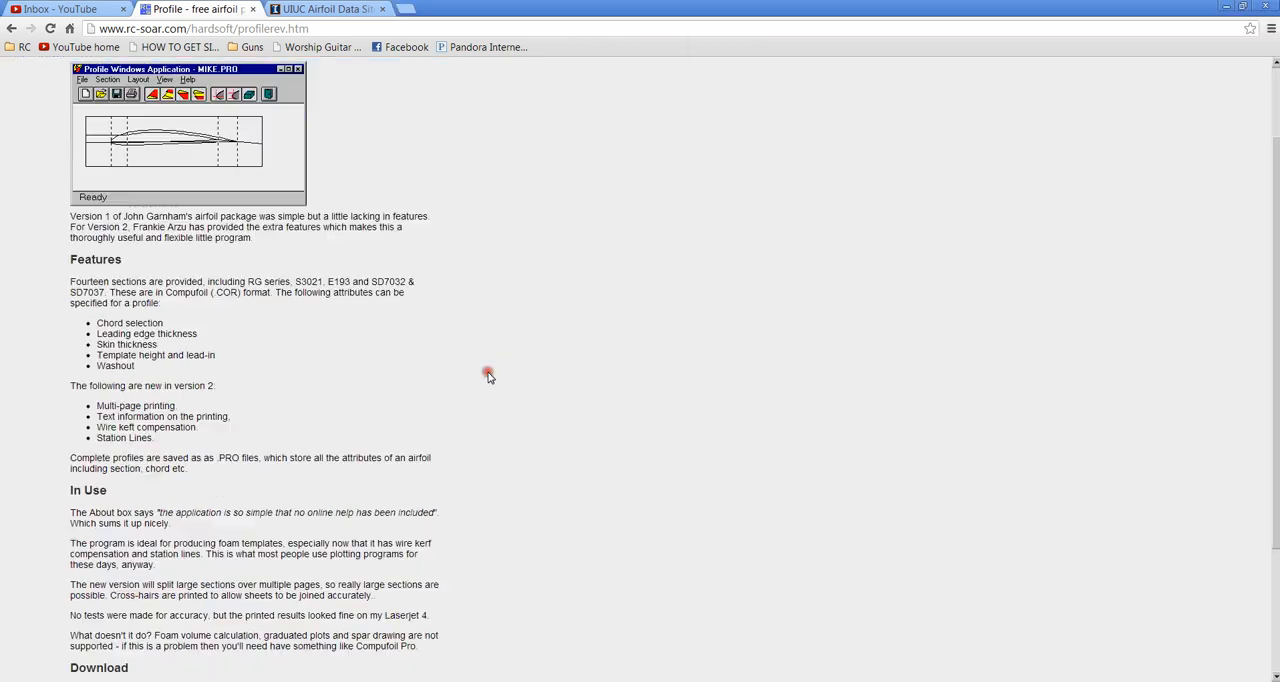
- Scroll the rc-soar Profile review down to the Download section with the Profile 2.2 link
scroll(down, 3)
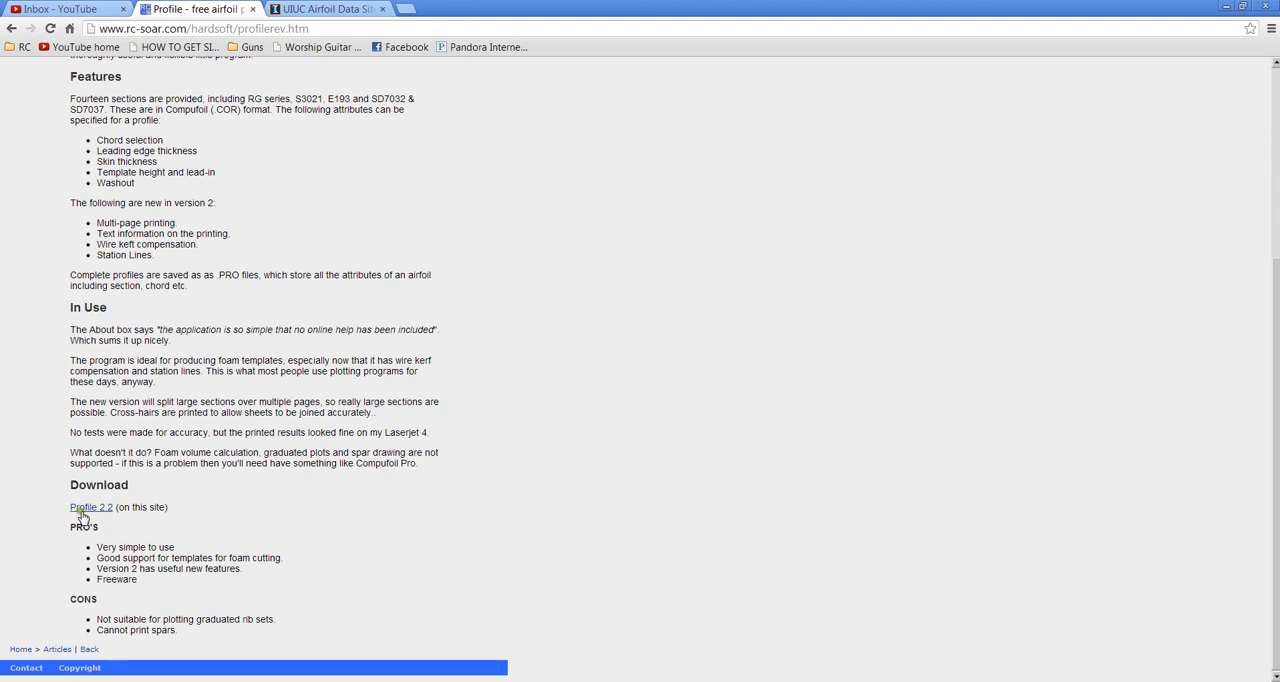
mouse_move(200, 521)
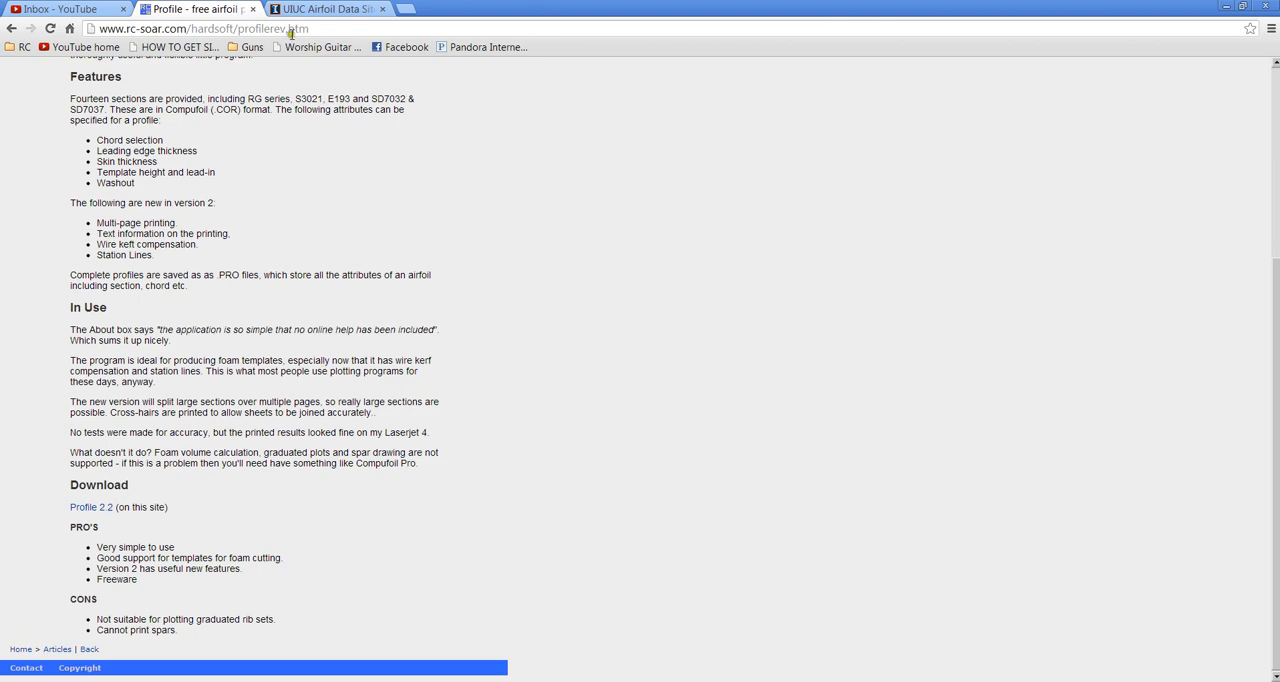
- Reach the UIUC Airfoil Data Site from the Google results and show its coordinate-file Archives
click(325, 9)
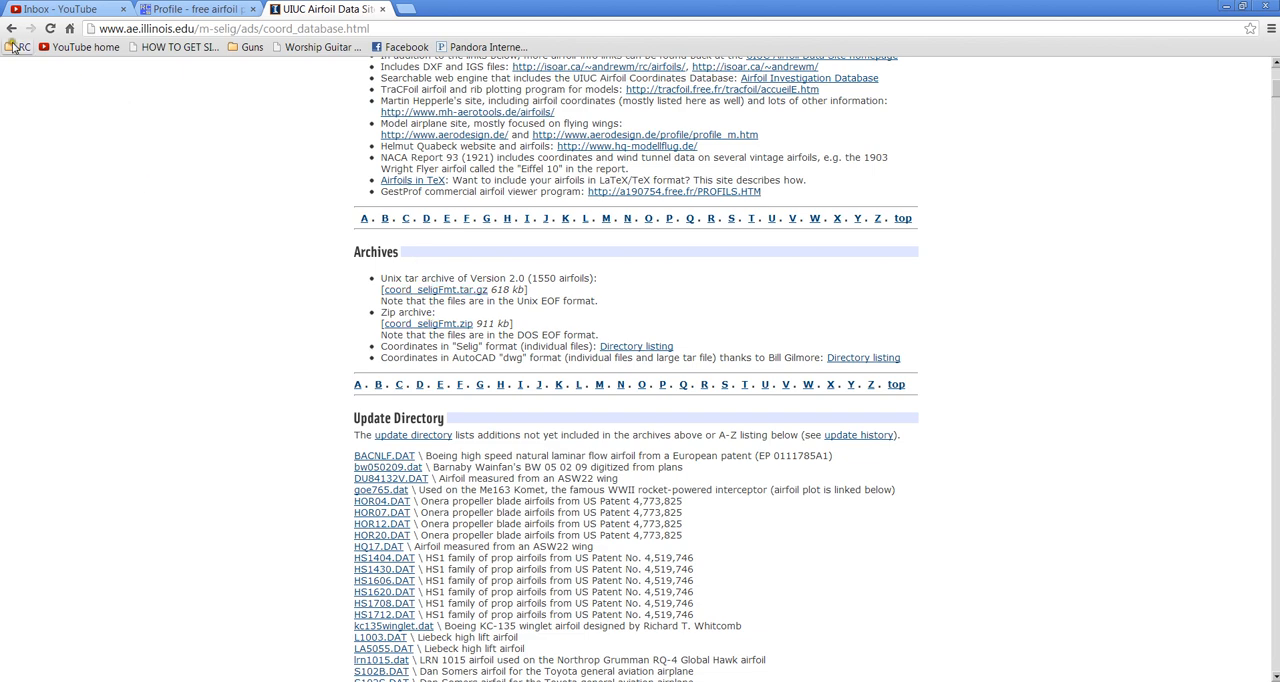
click(11, 28)
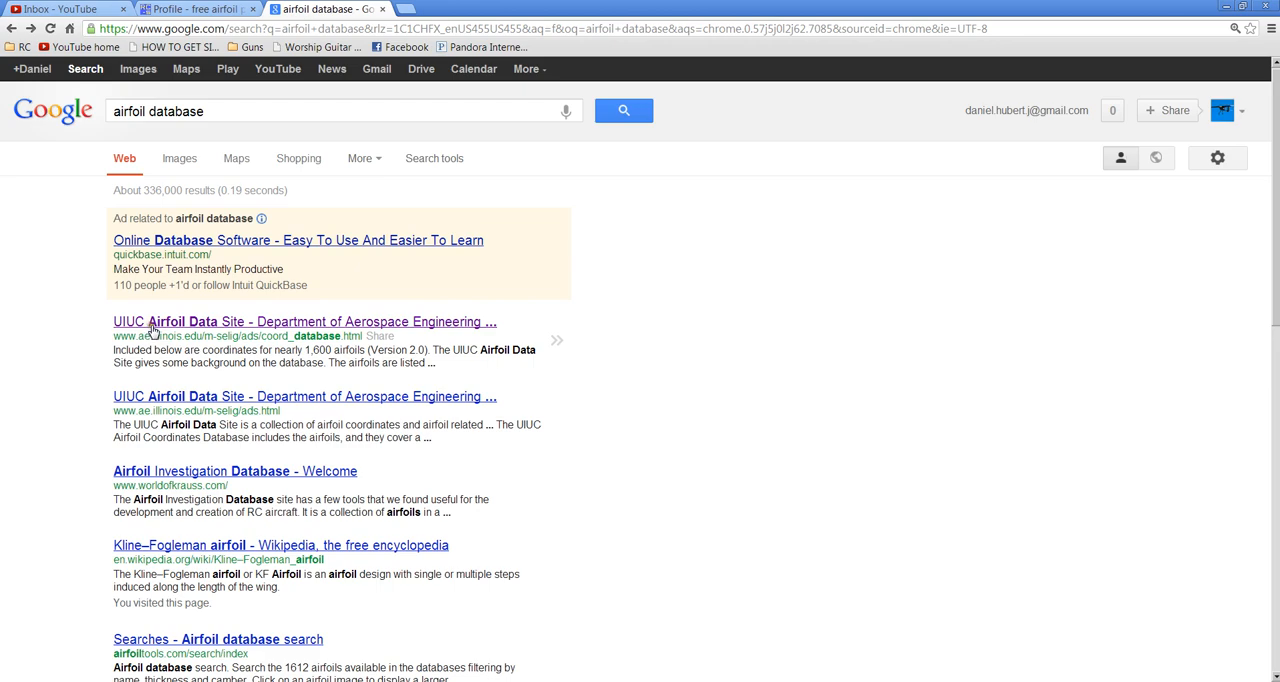
click(303, 321)
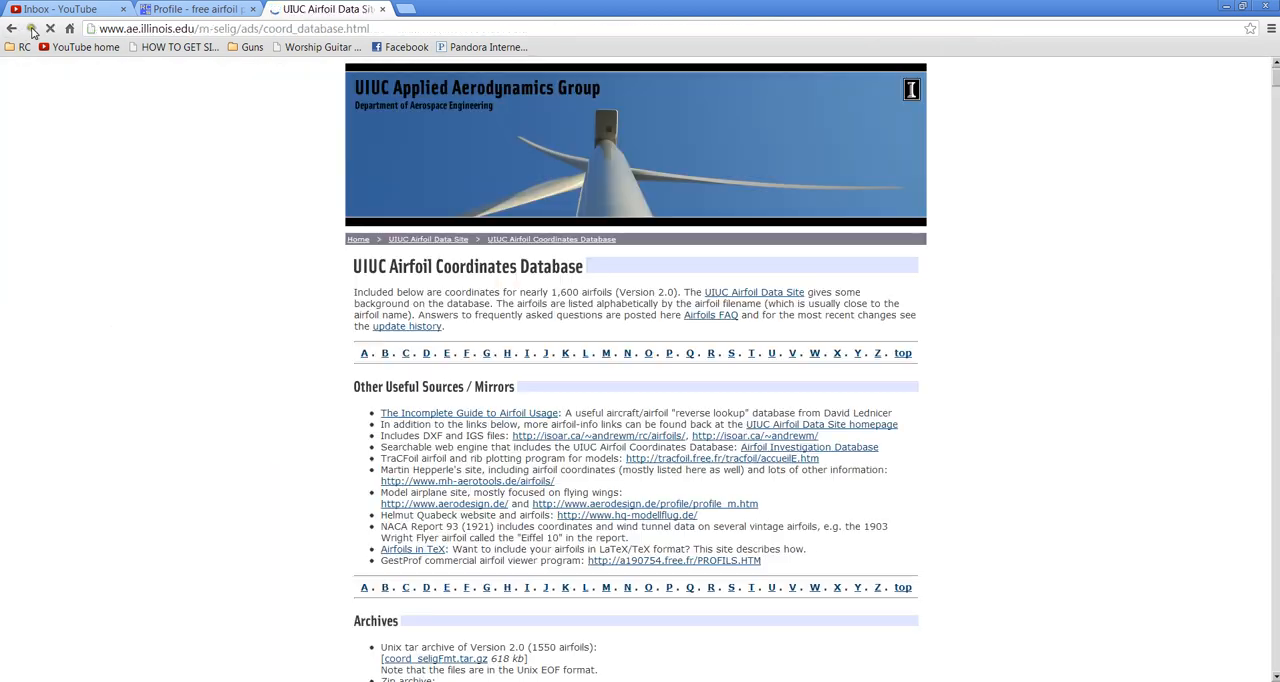
scroll(down, 3)
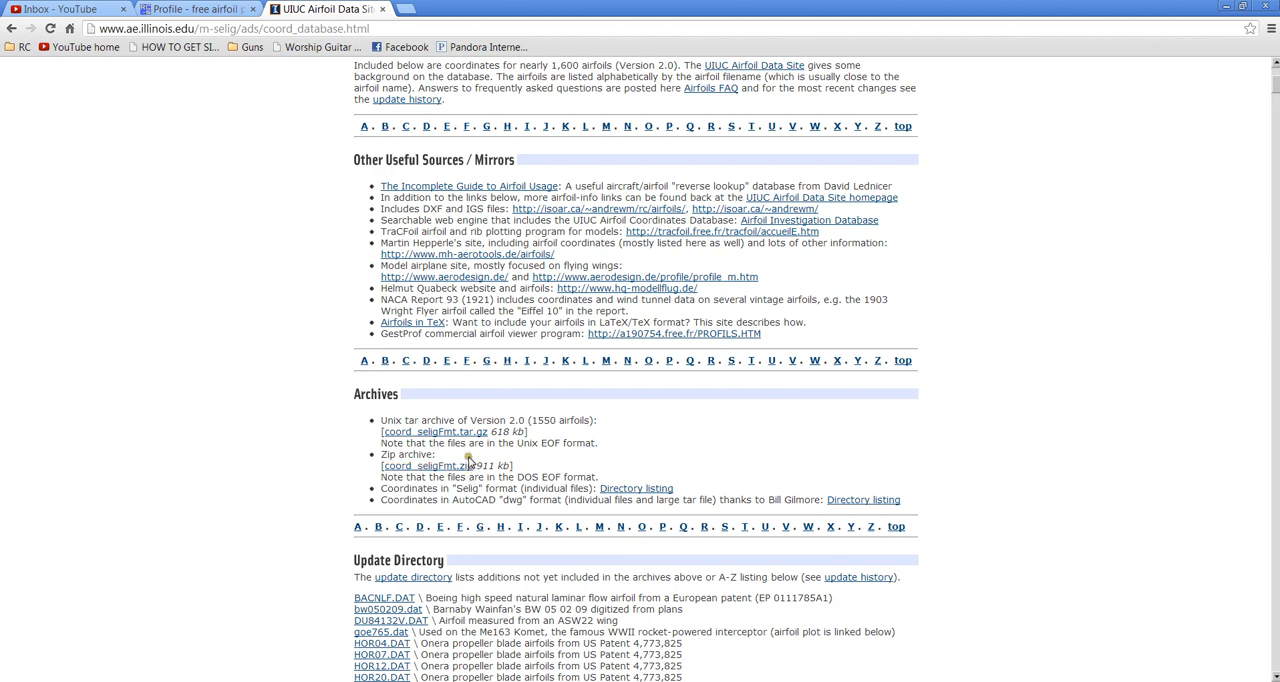
mouse_move(266, 606)
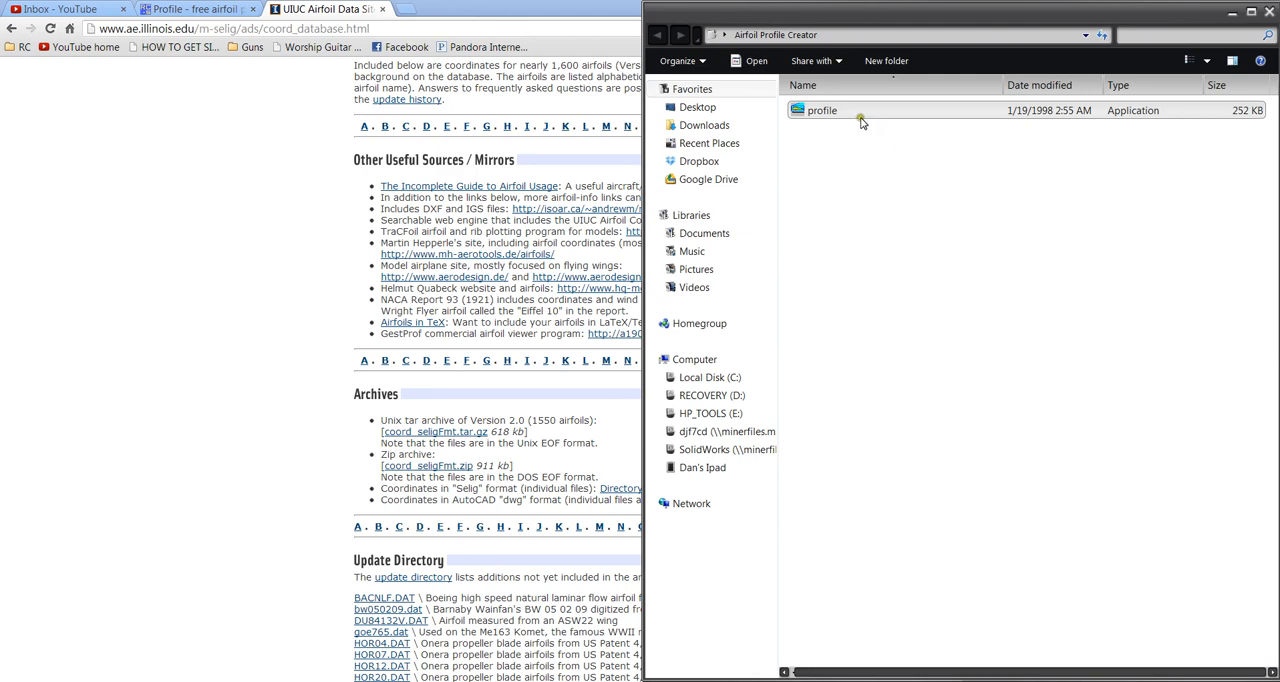
- Launch the Profile application from the Airfoil Profile Creator folder
double_click(821, 110)
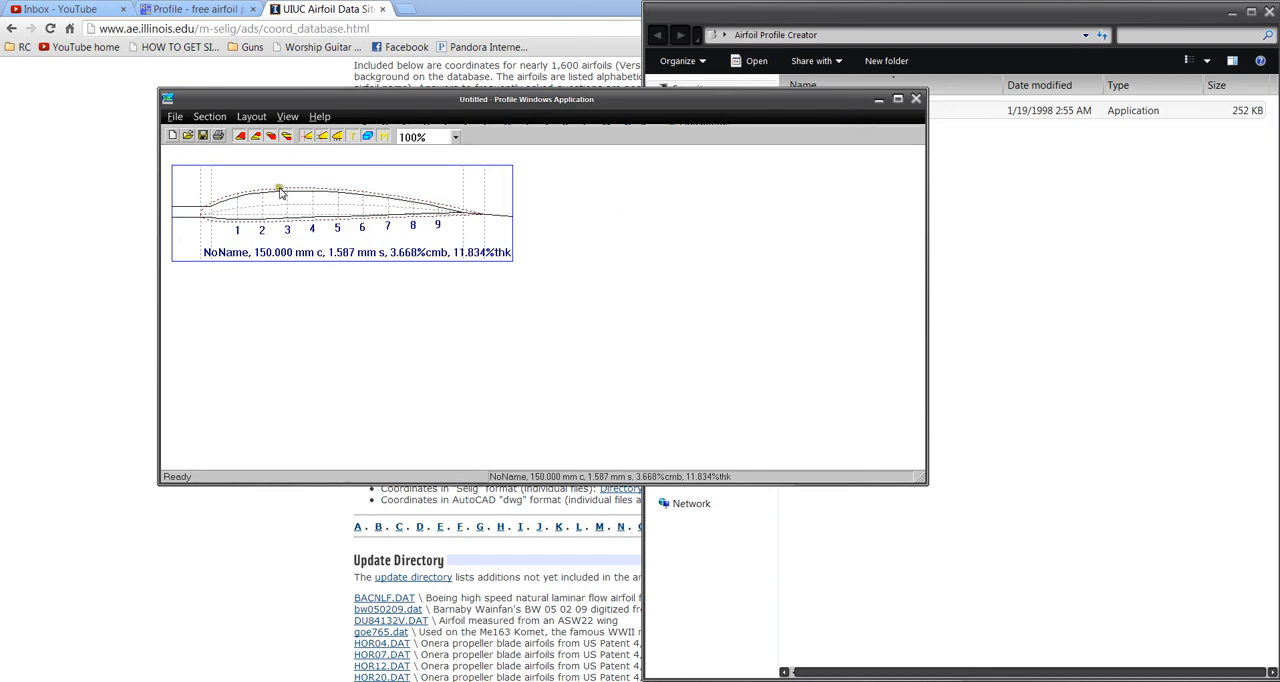
mouse_move(533, 108)
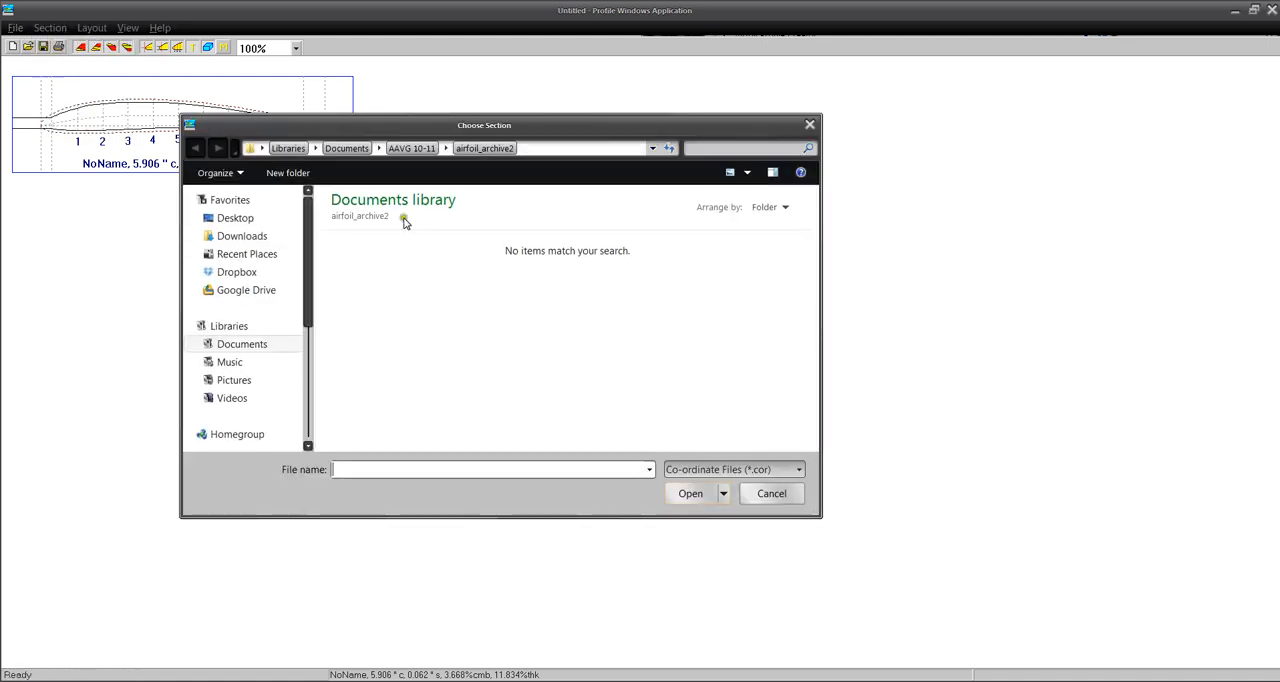
mouse_move(451, 316)
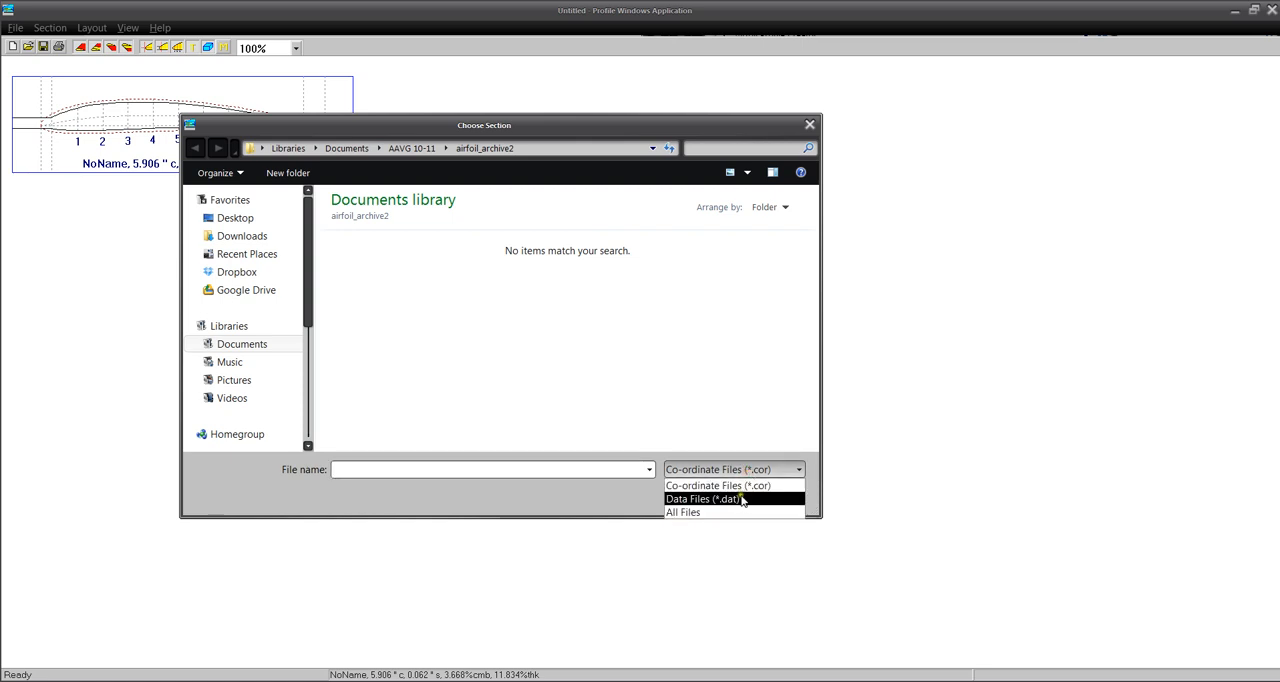
- Load e338.dat from the Data Files (*.dat) list of the airfoil archive as the section
click(700, 499)
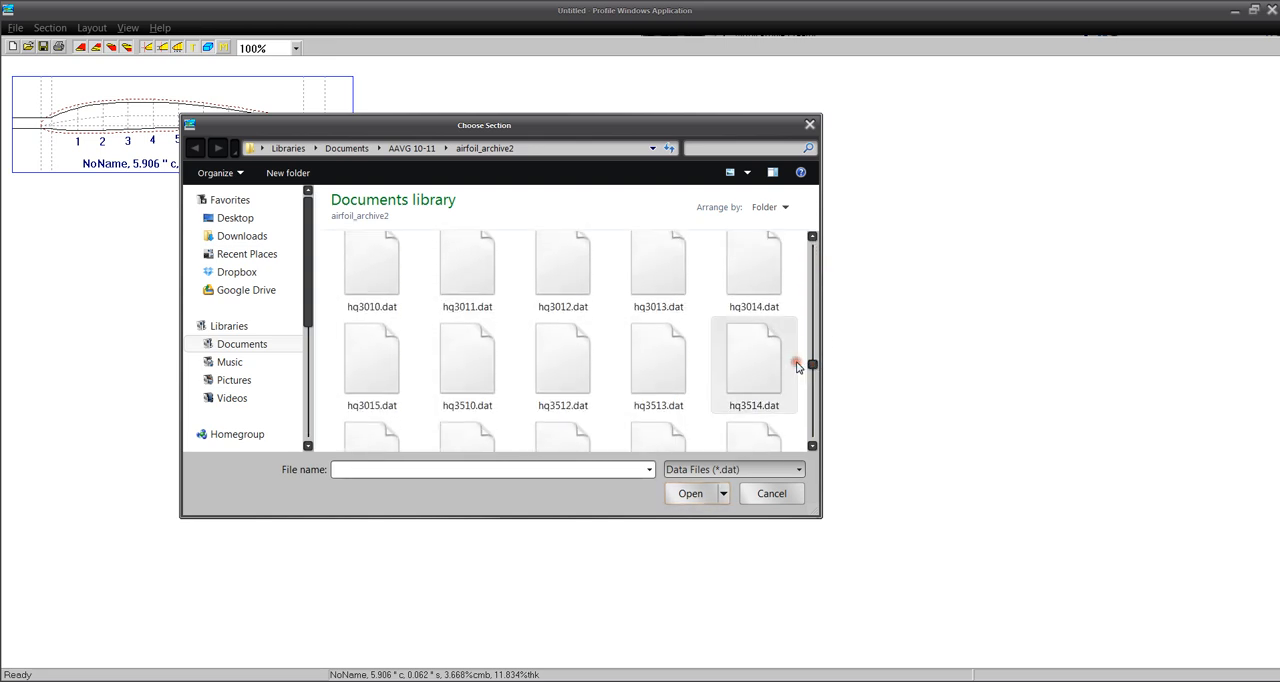
scroll(down, 3)
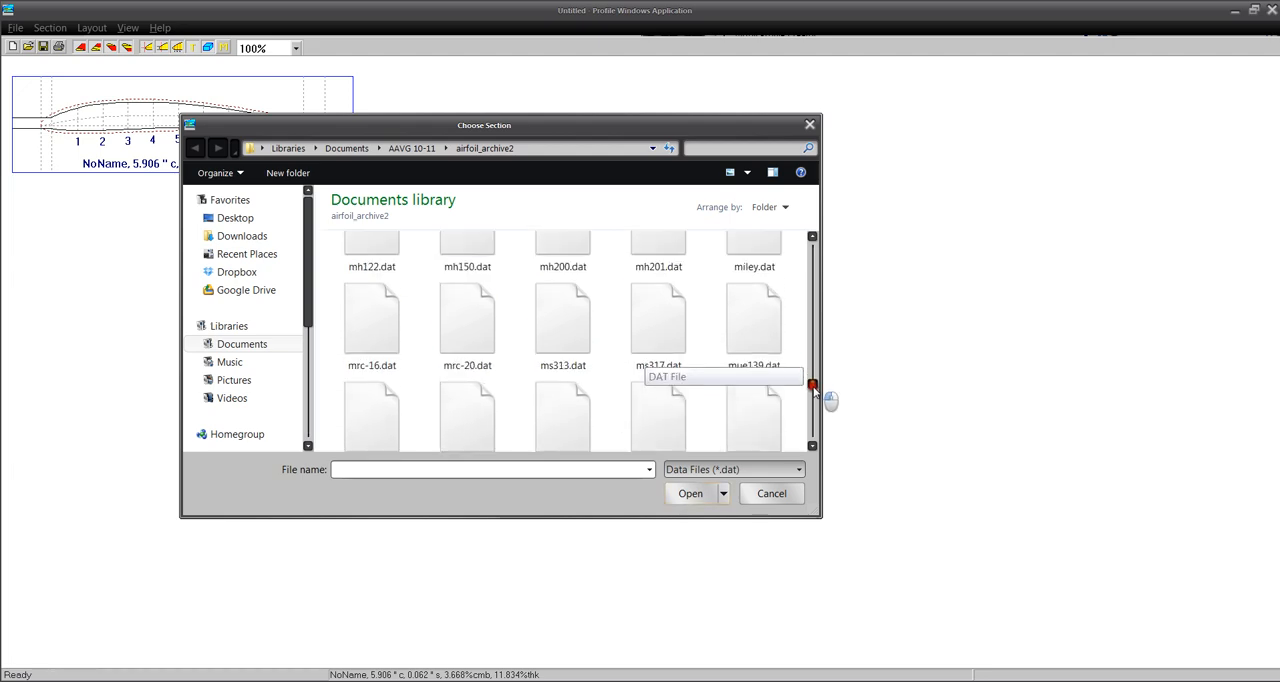
scroll(down, 3)
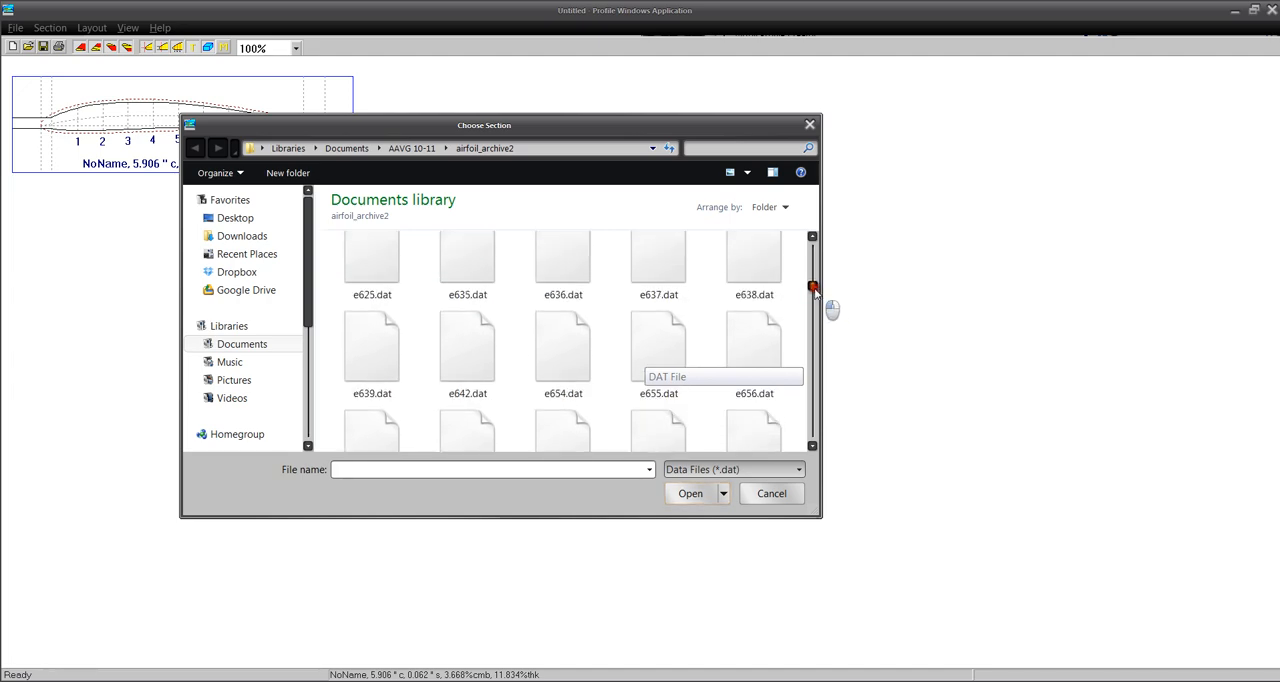
scroll(up, 3)
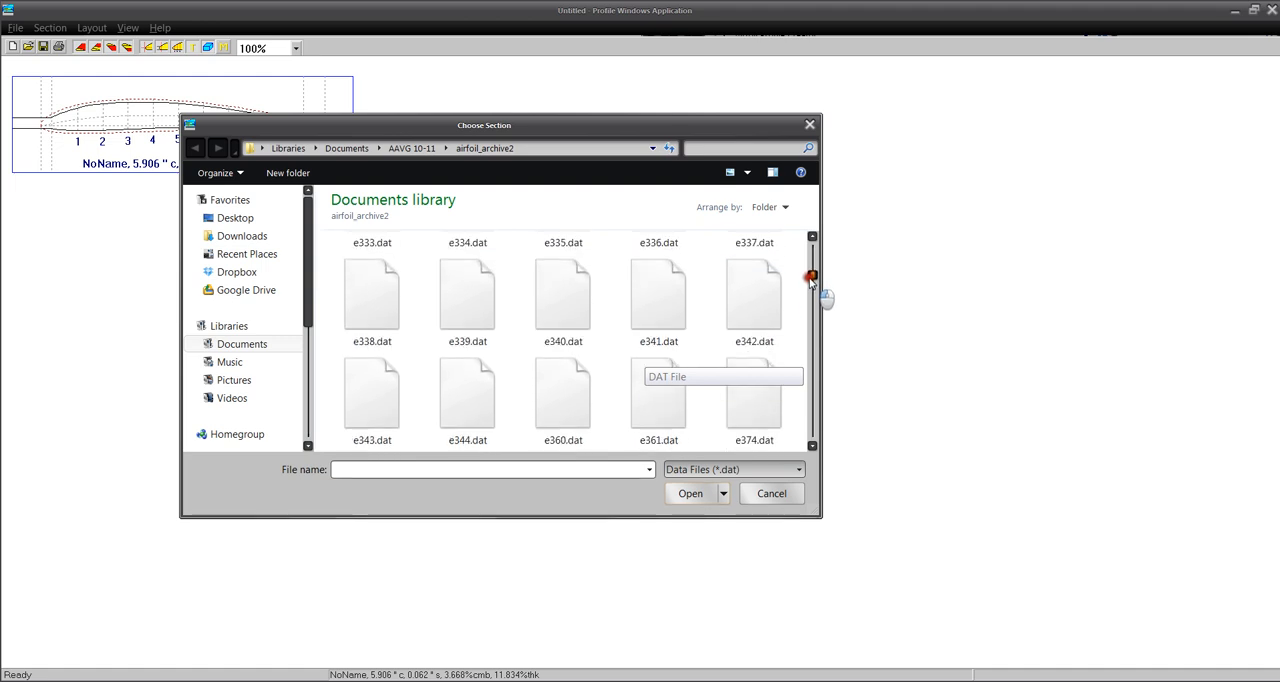
click(371, 295)
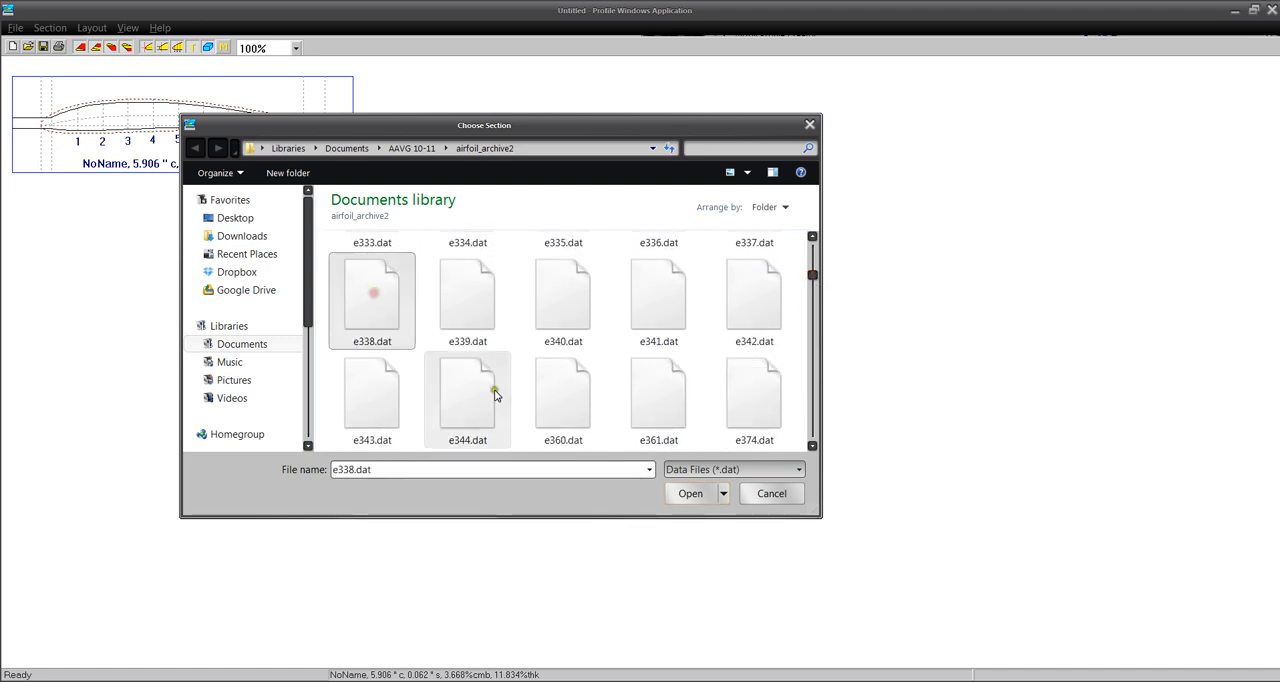
click(690, 493)
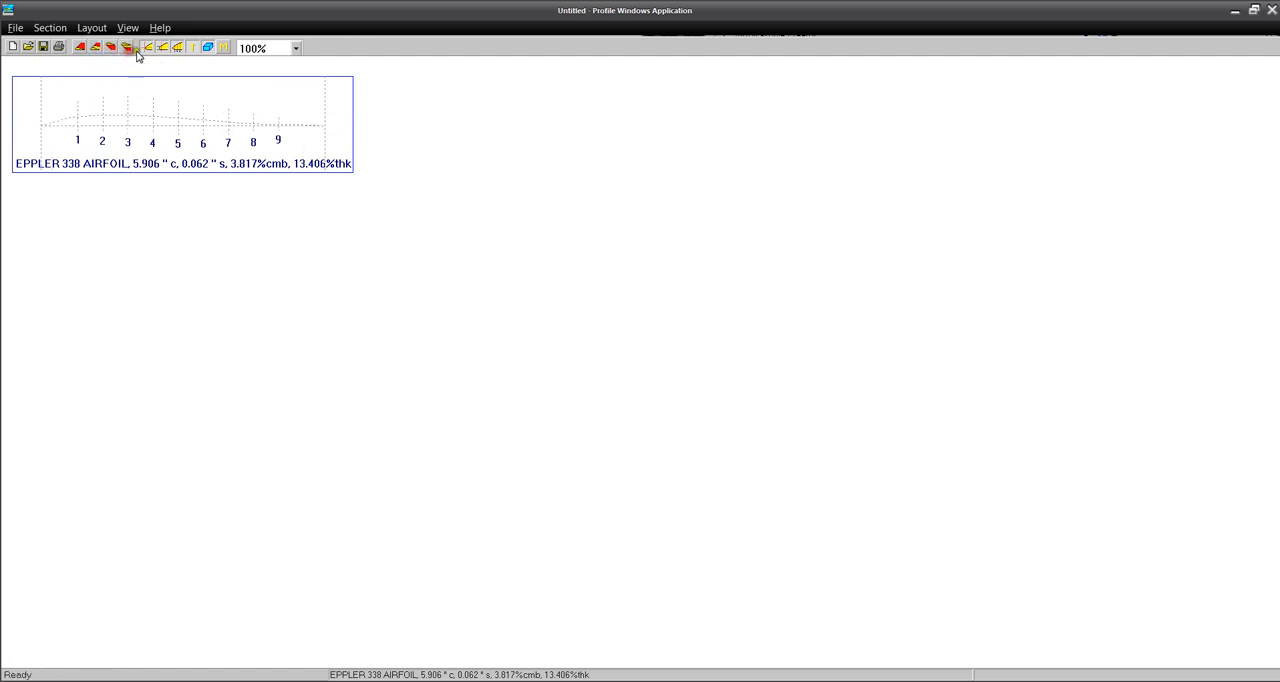
- Hide template lines, stations and caption, showing only the Eppler 338 top and bottom sheeting outline
click(162, 48)
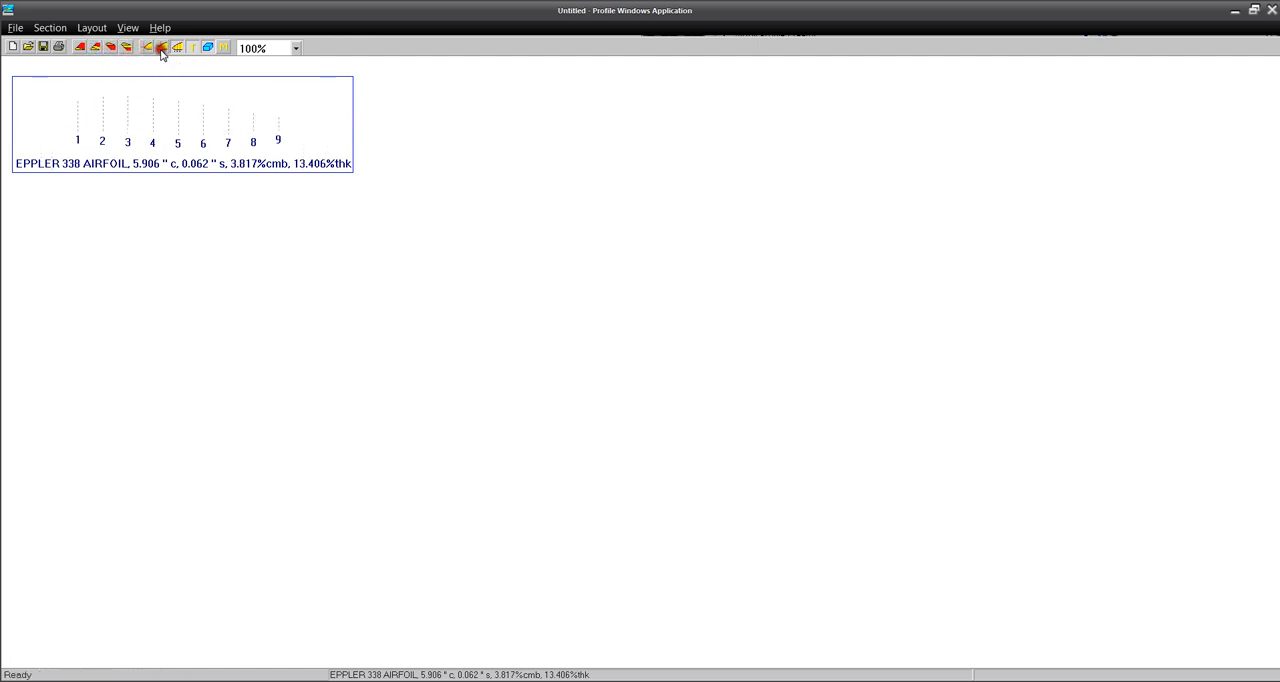
click(160, 48)
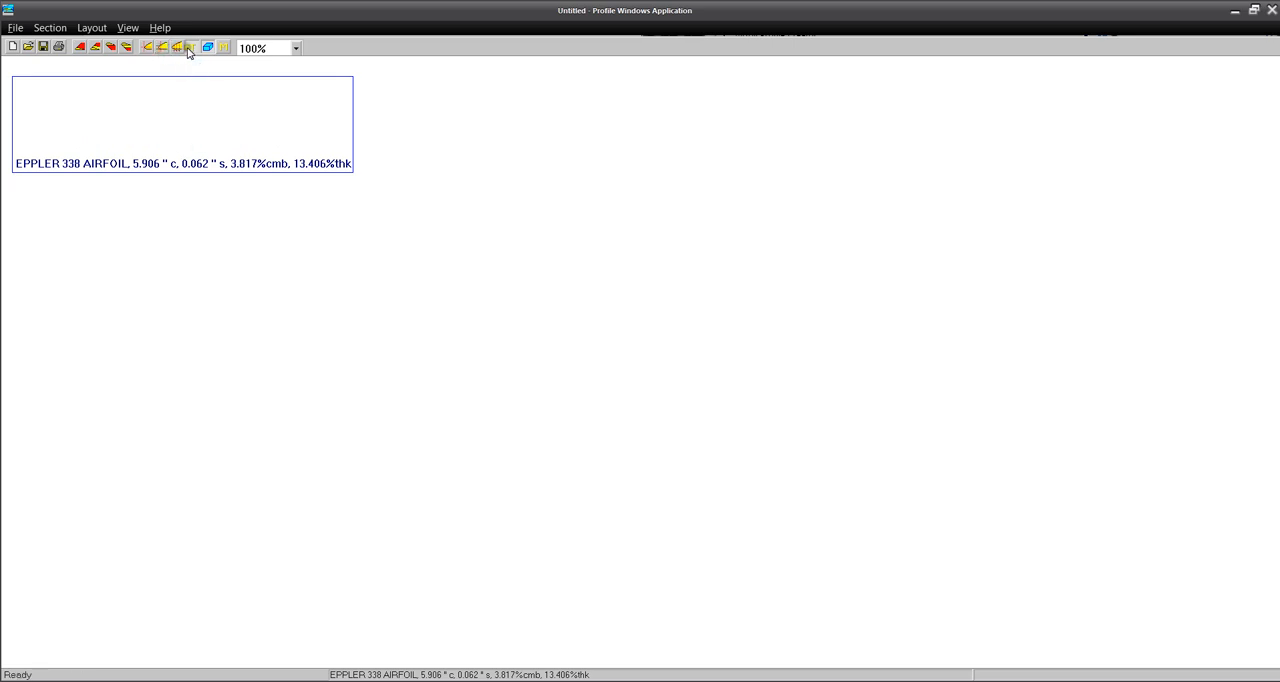
click(112, 48)
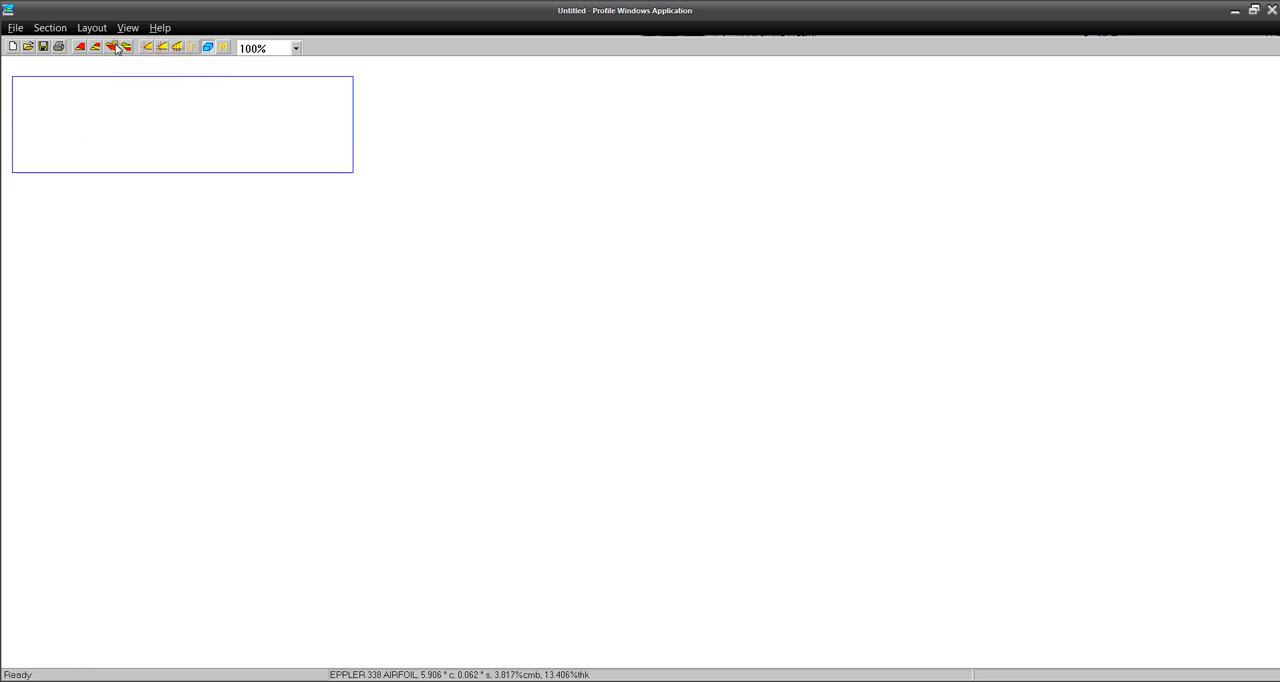
click(80, 47)
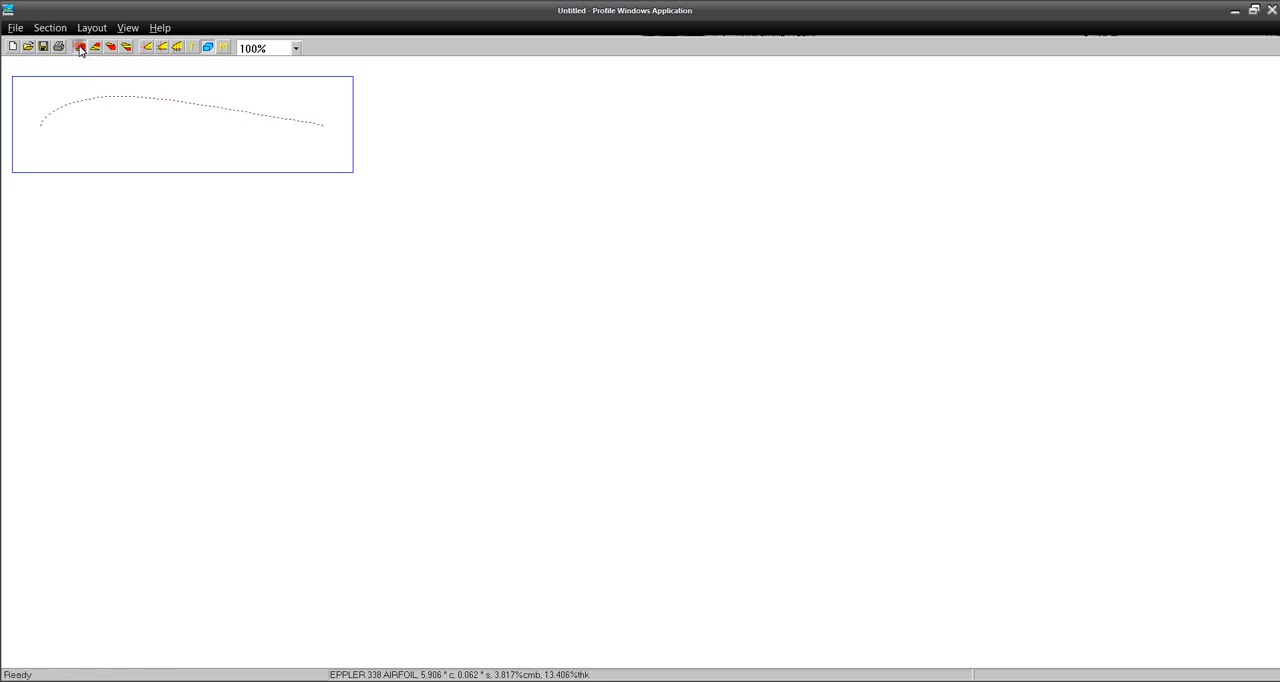
mouse_move(111, 48)
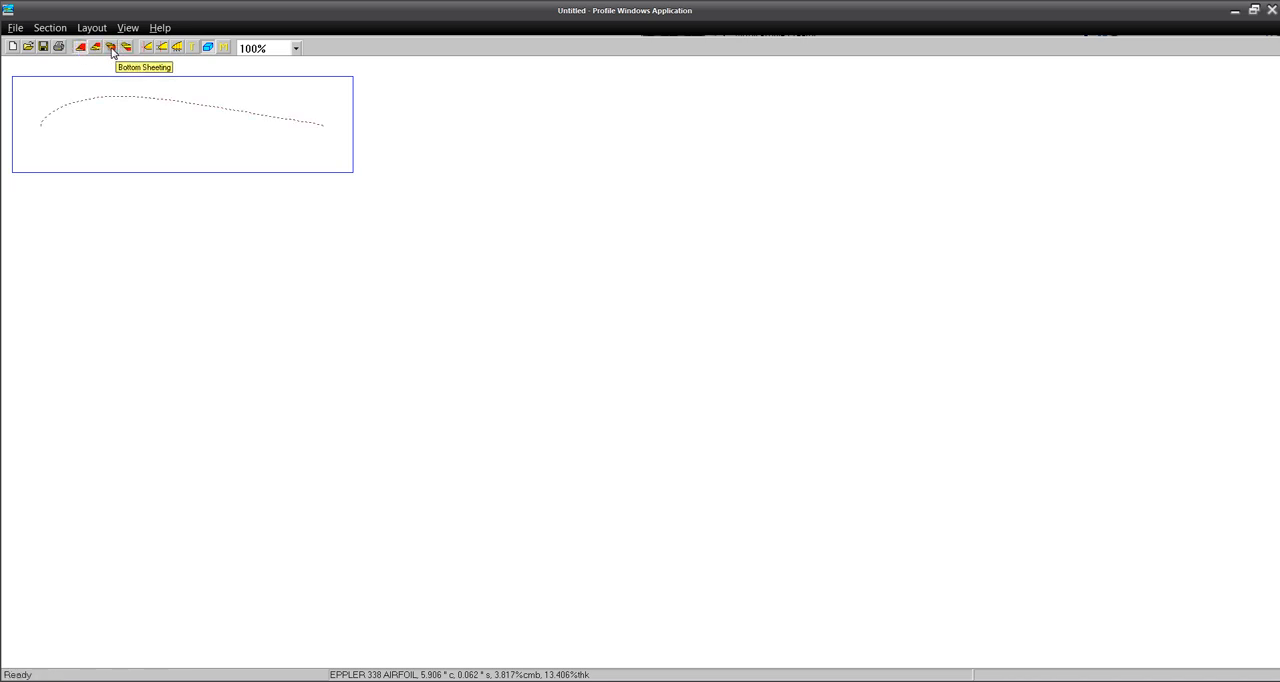
click(110, 47)
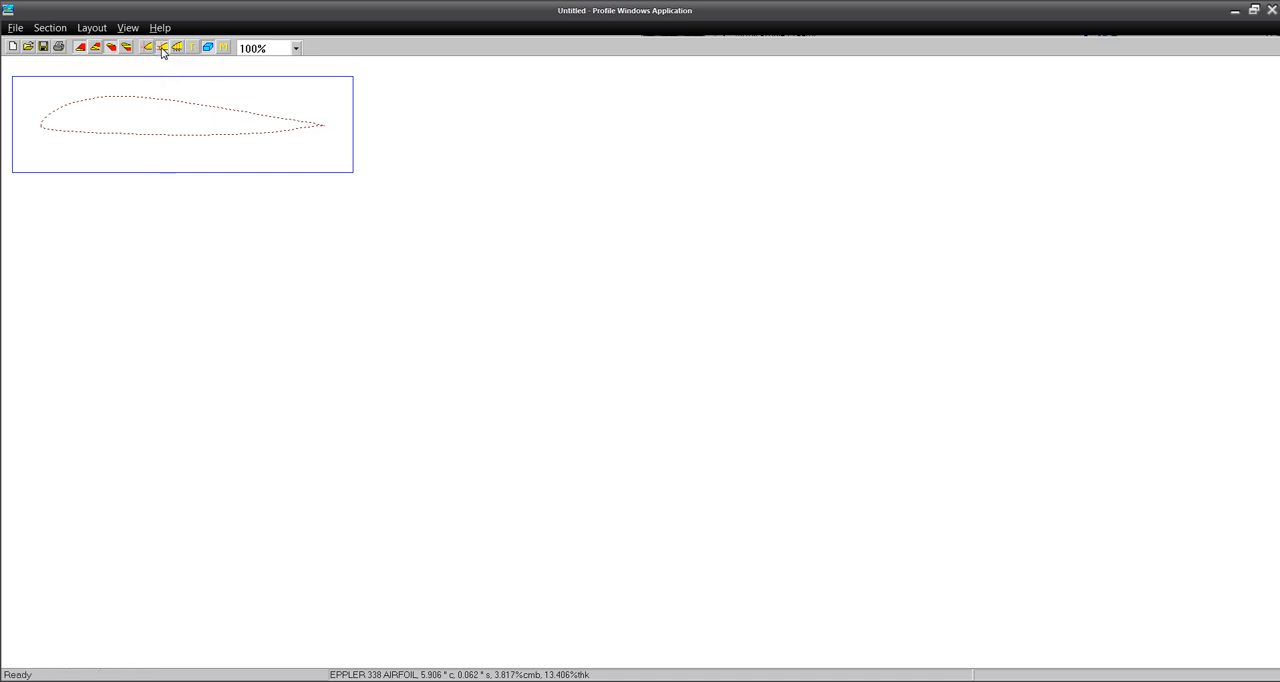
- Show the vertical station lines inside the Eppler 338 outline
click(176, 47)
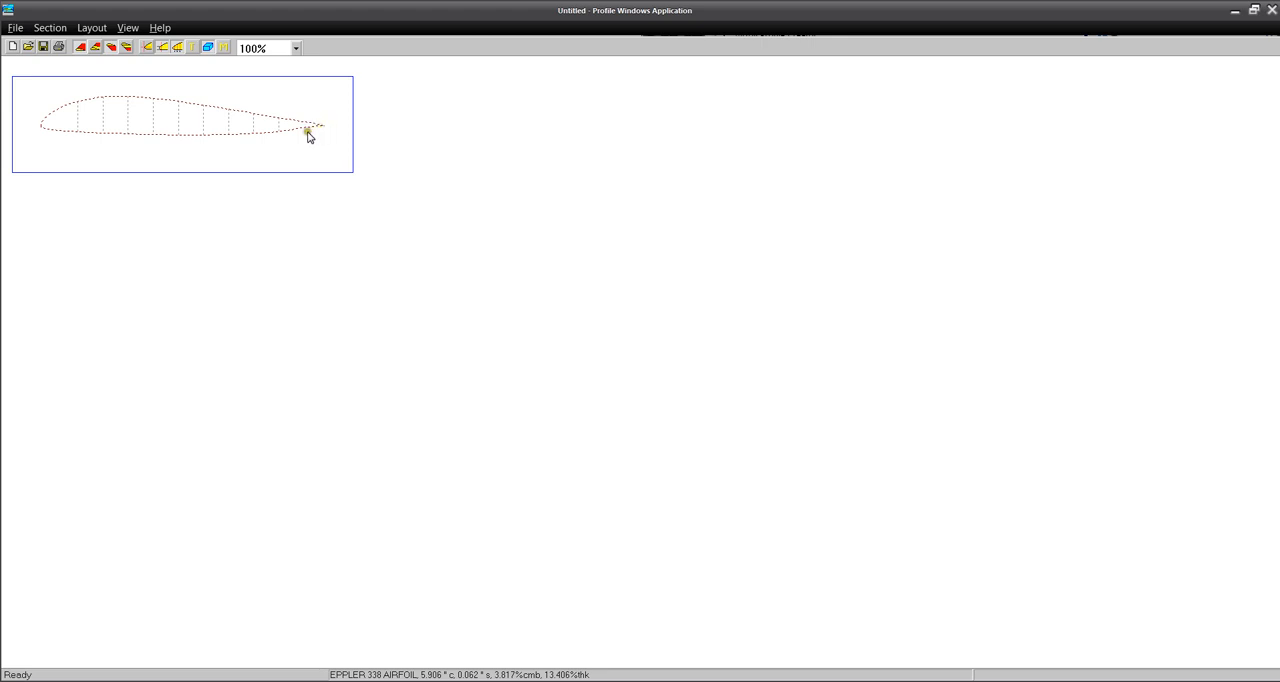
click(49, 27)
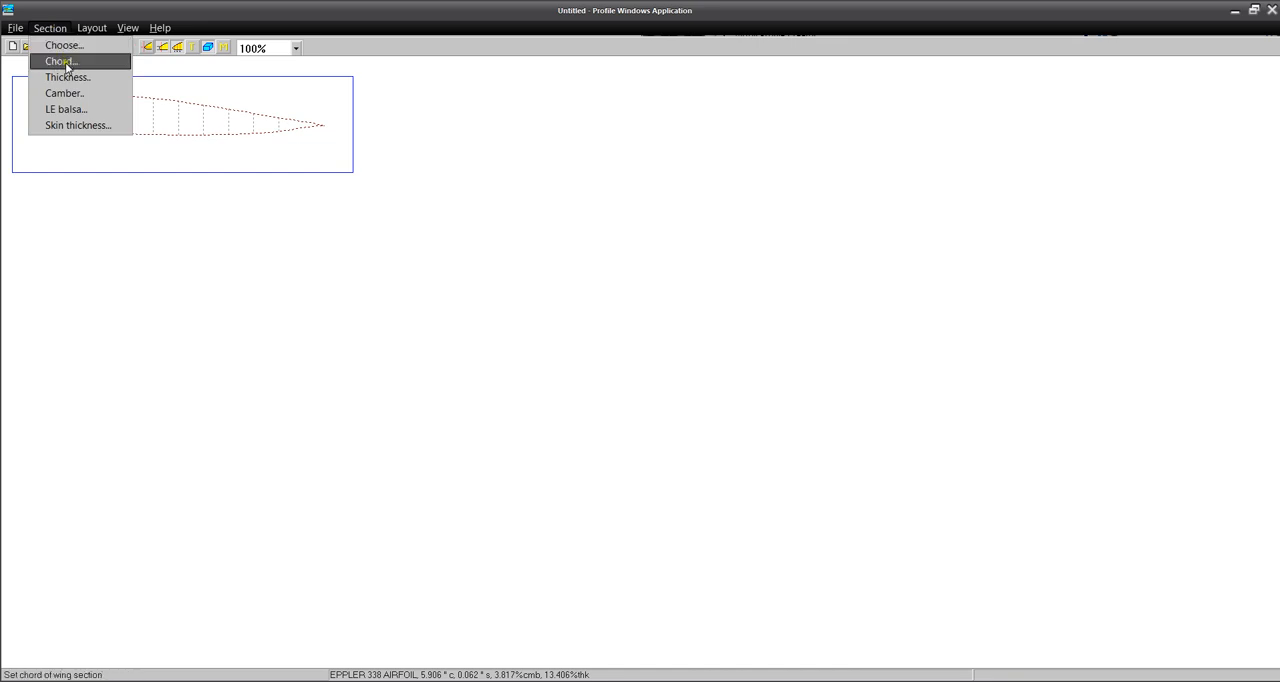
- Set the Eppler 338 chord length to 8 inches via Section > Chord
click(60, 61)
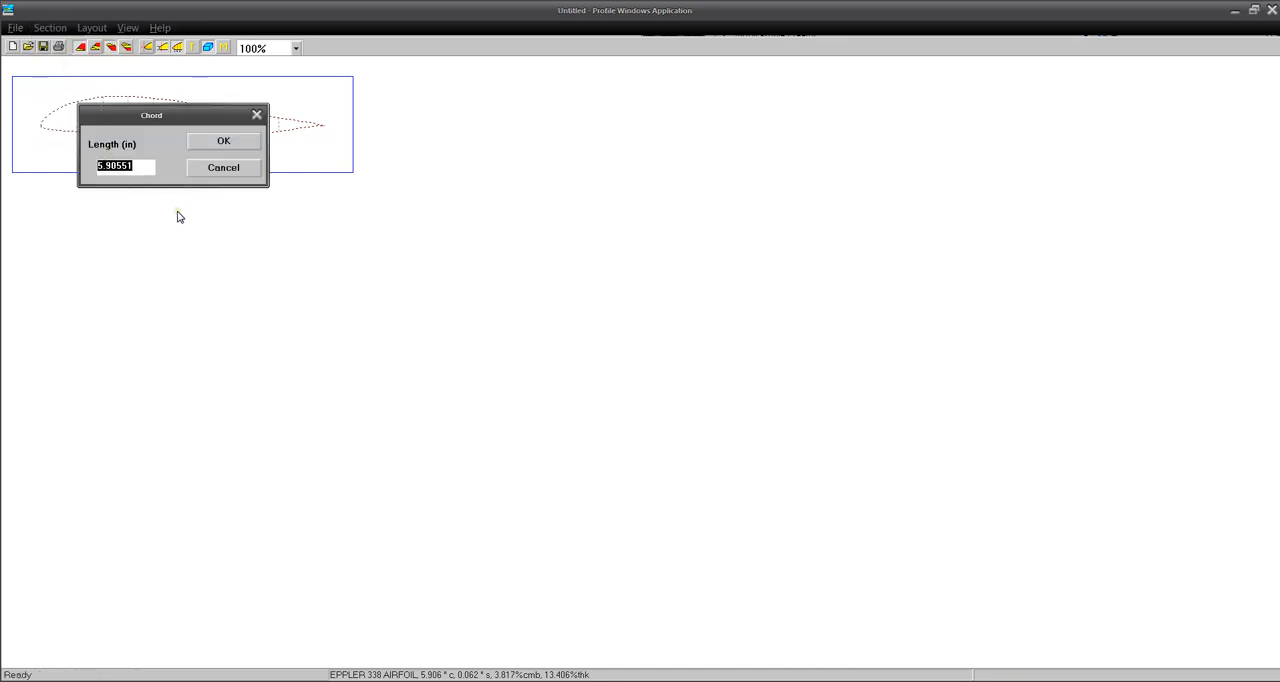
click(223, 140)
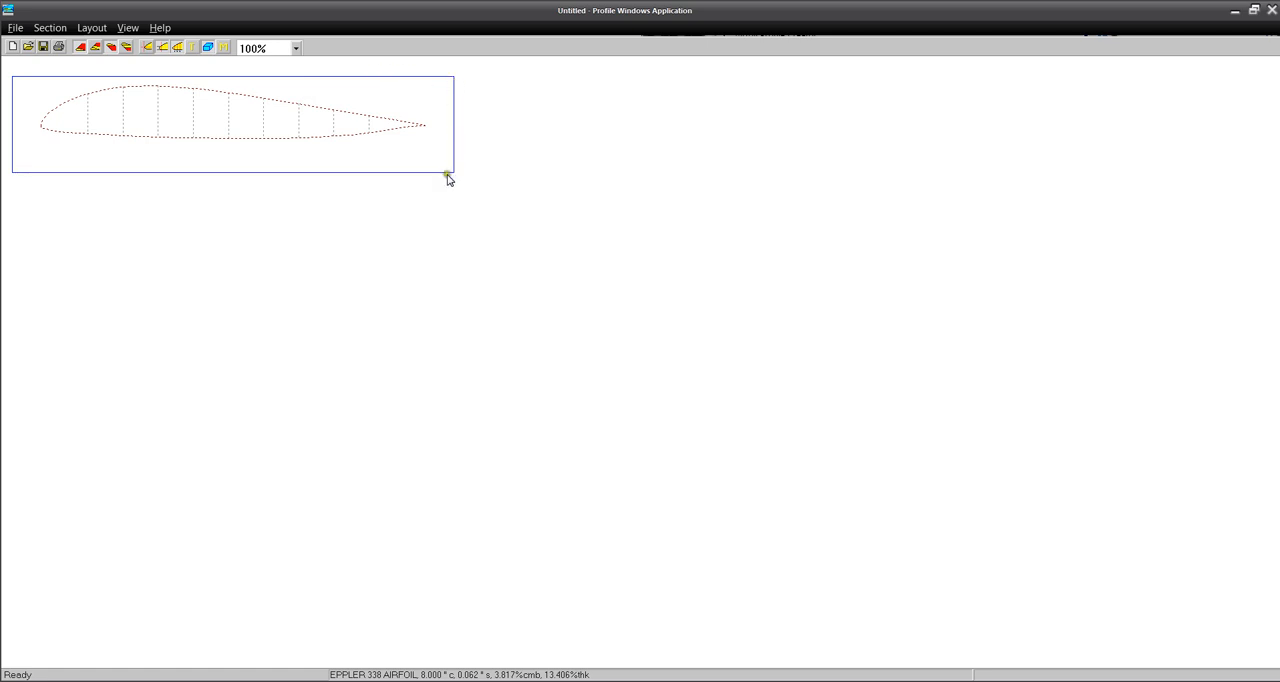
click(145, 47)
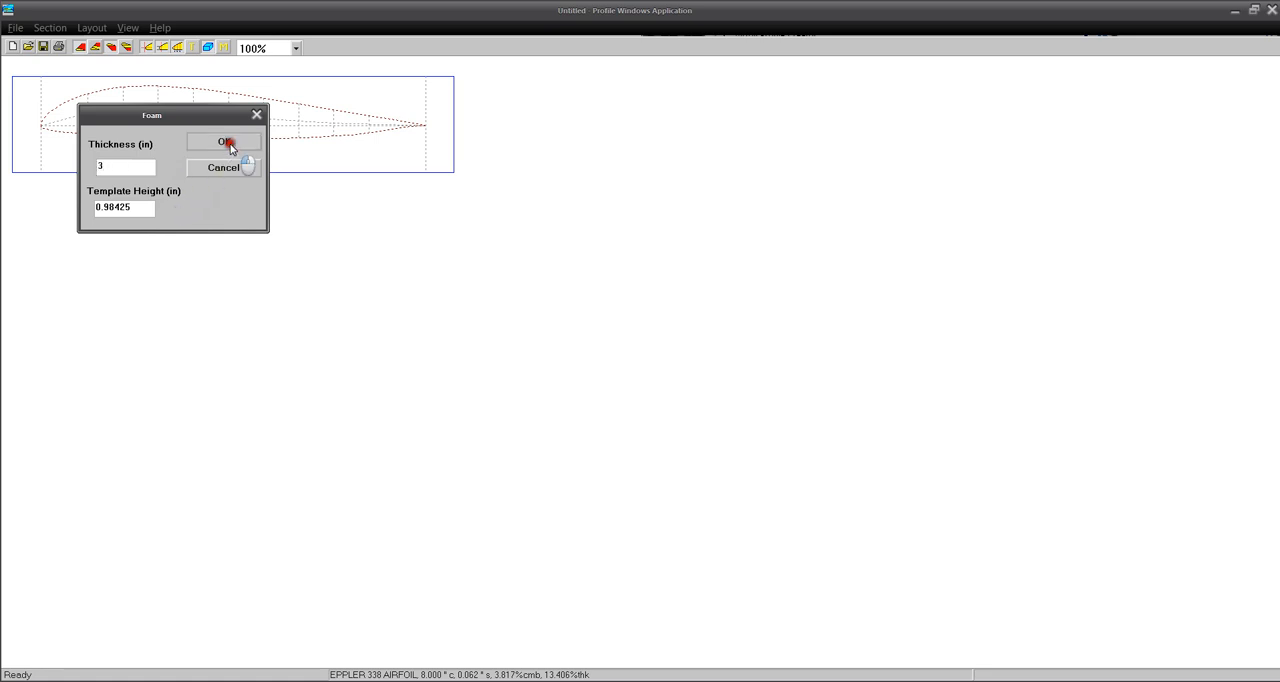
- Confirm a 3-inch foam thickness and 0.98425-inch template height
click(224, 141)
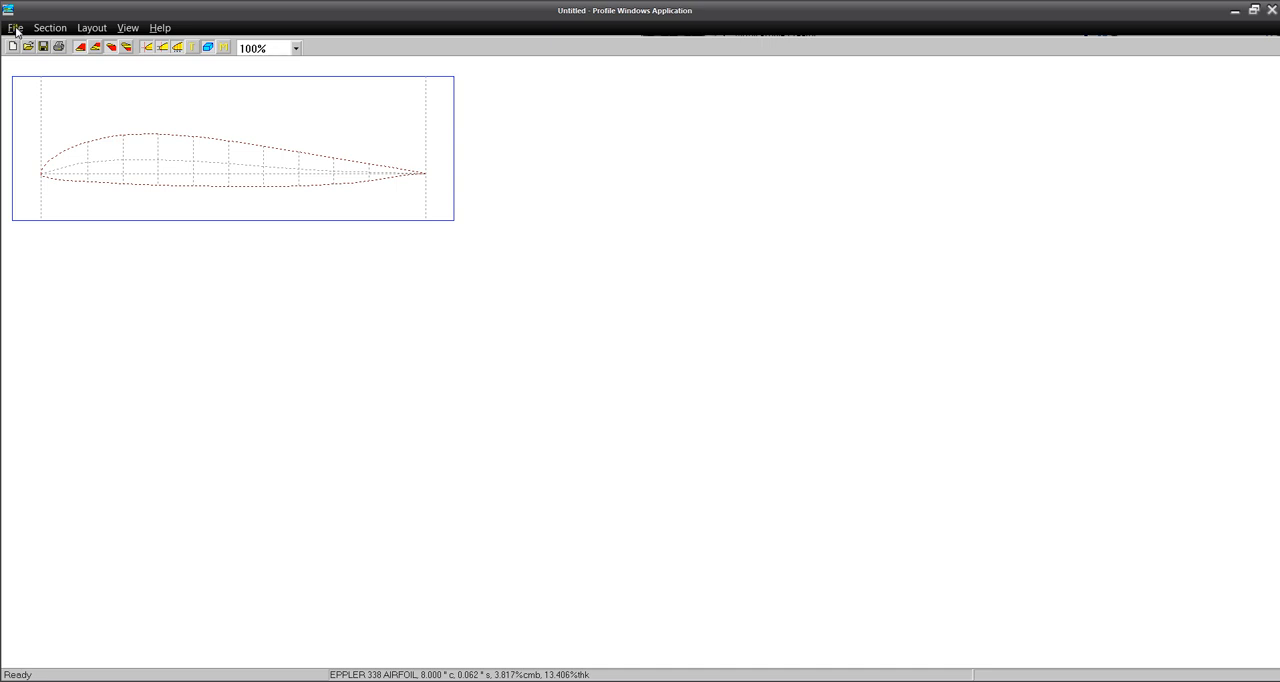
- Set the printer orientation to Landscape on letter paper in Print Setup
click(15, 27)
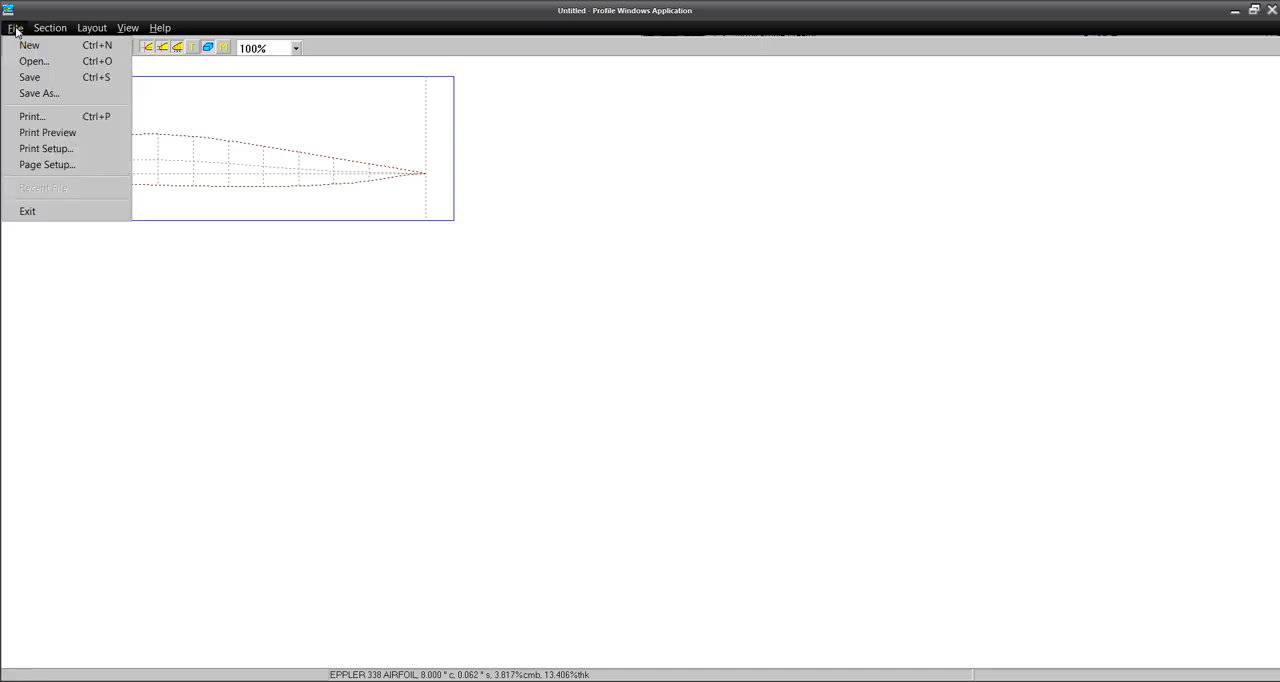
mouse_move(47, 132)
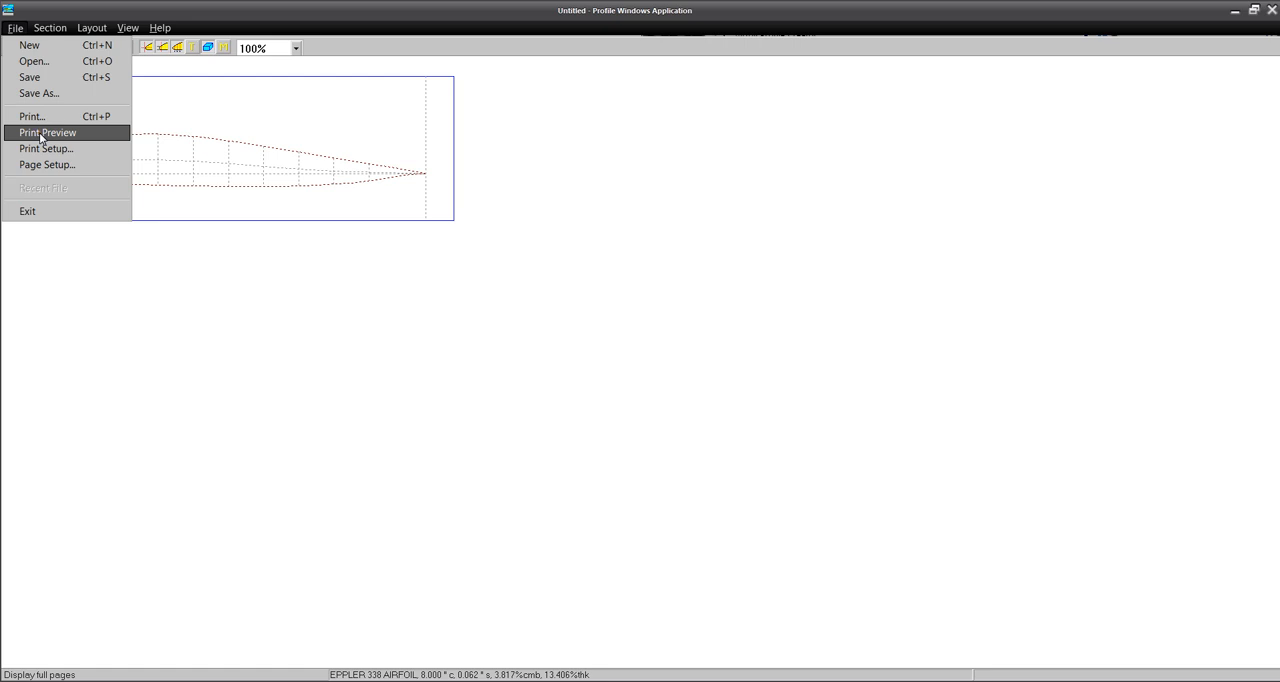
mouse_move(46, 164)
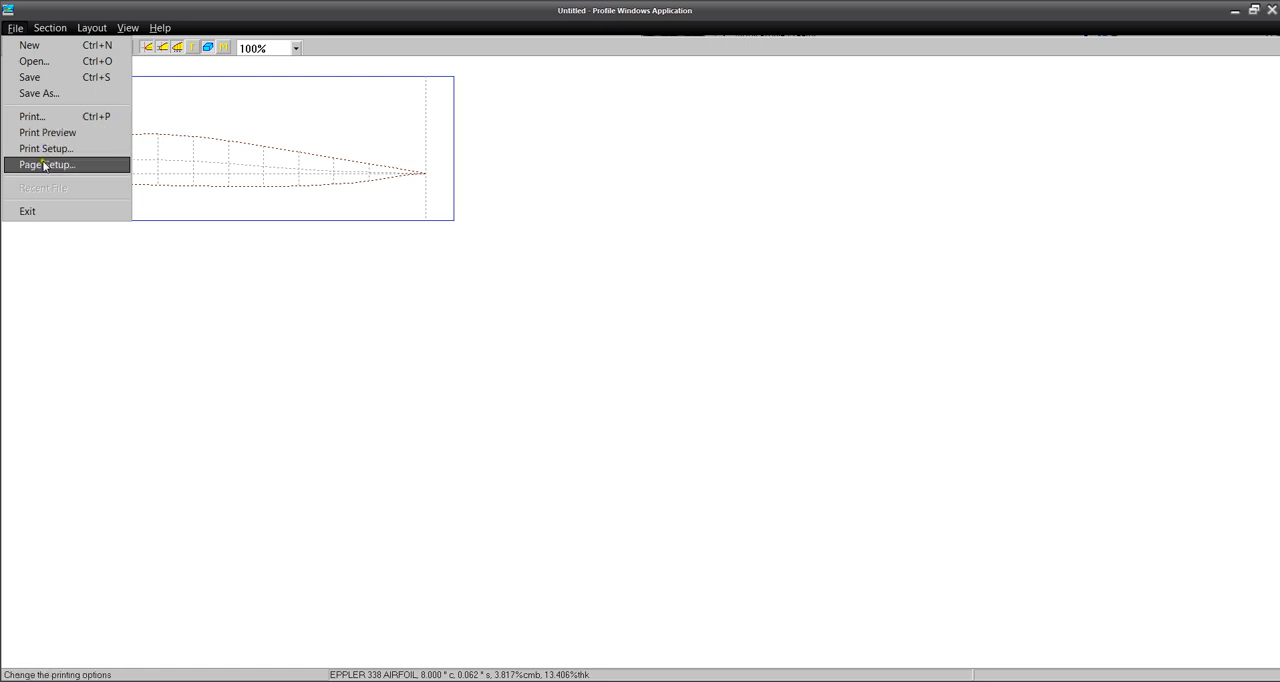
click(45, 148)
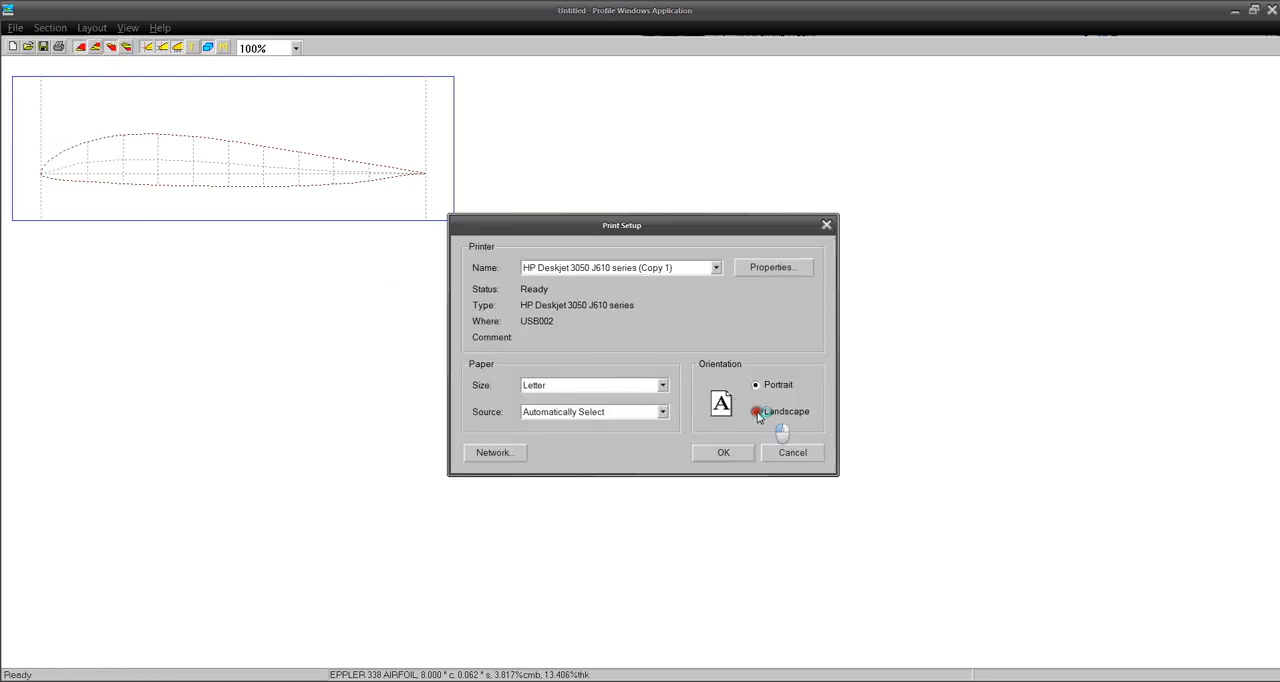
click(756, 411)
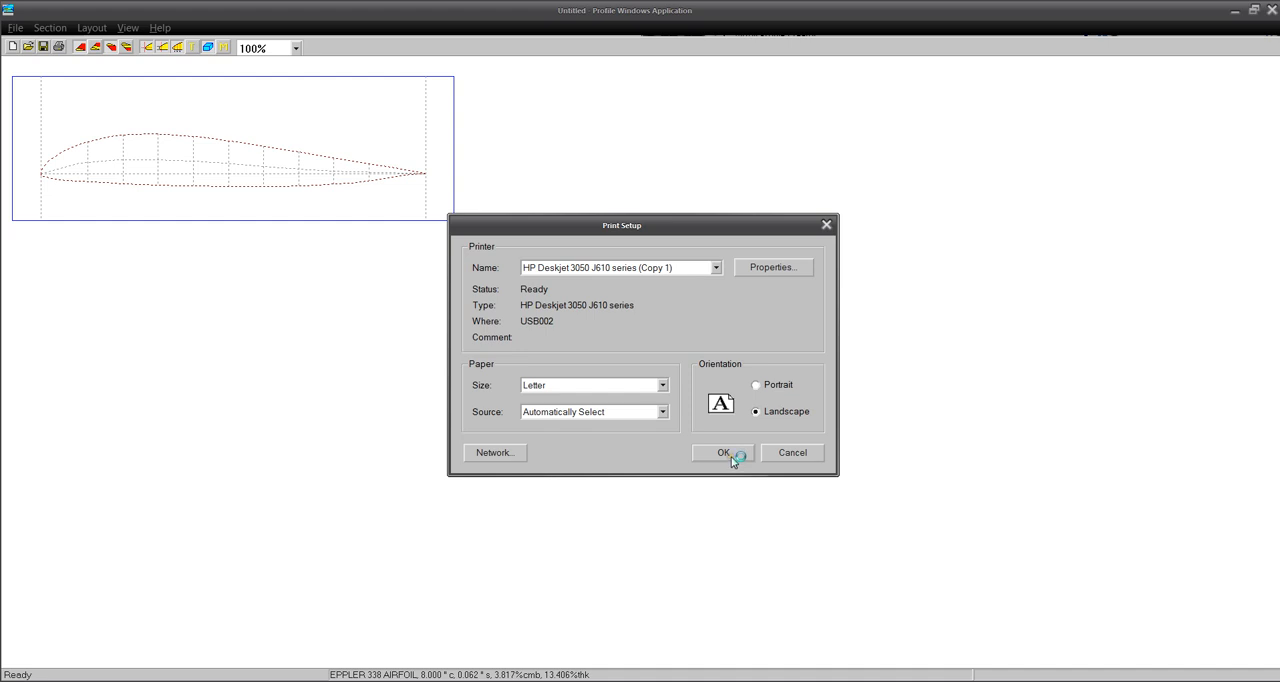
click(15, 27)
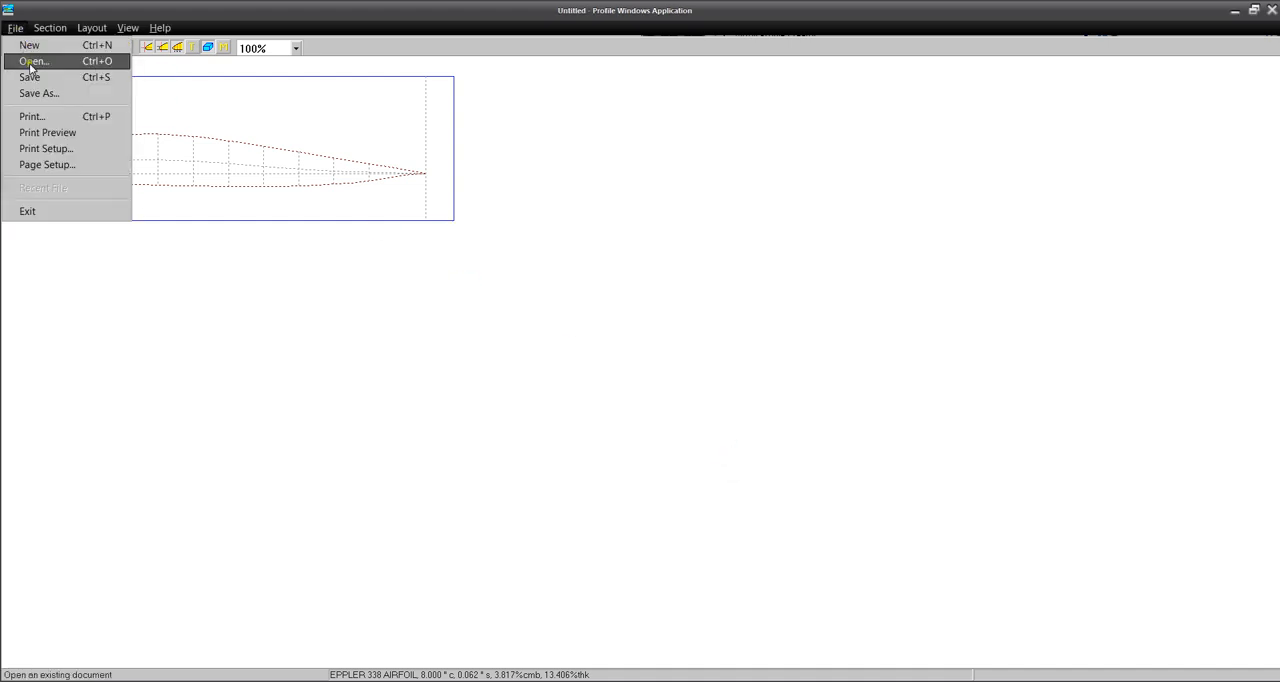
- Preview the 8-inch Eppler 338 template on a single landscape page with registration marks
click(47, 132)
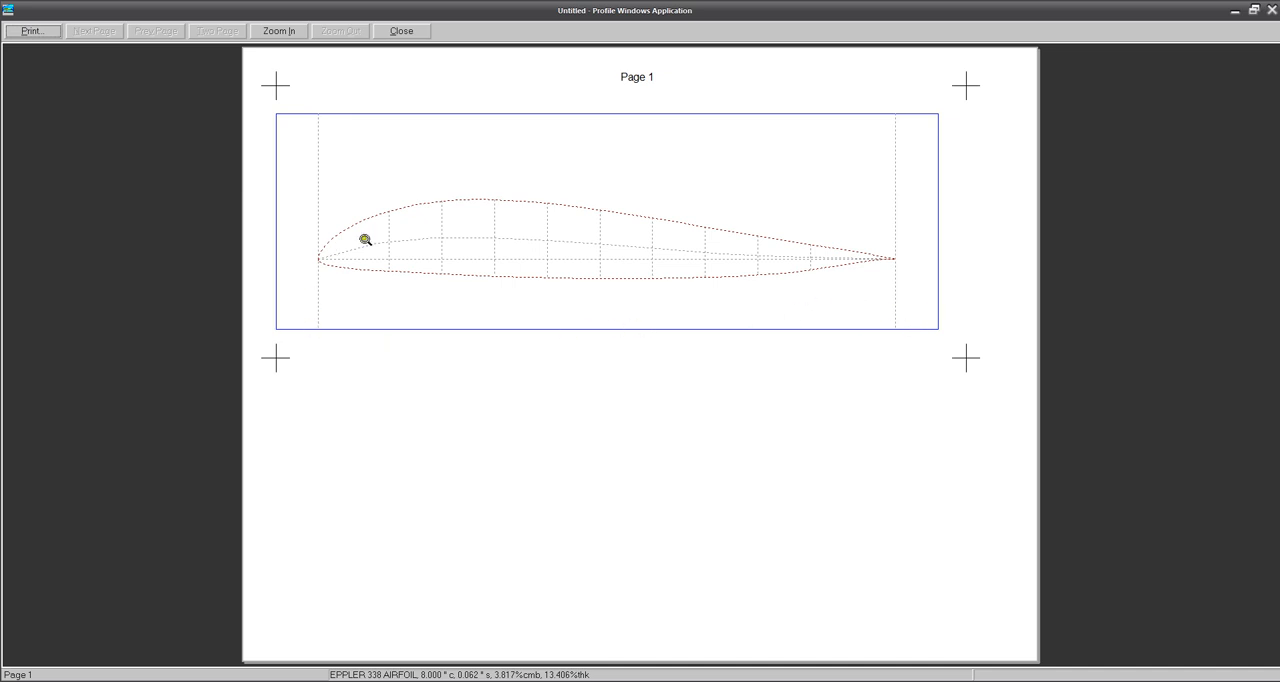
mouse_move(416, 222)
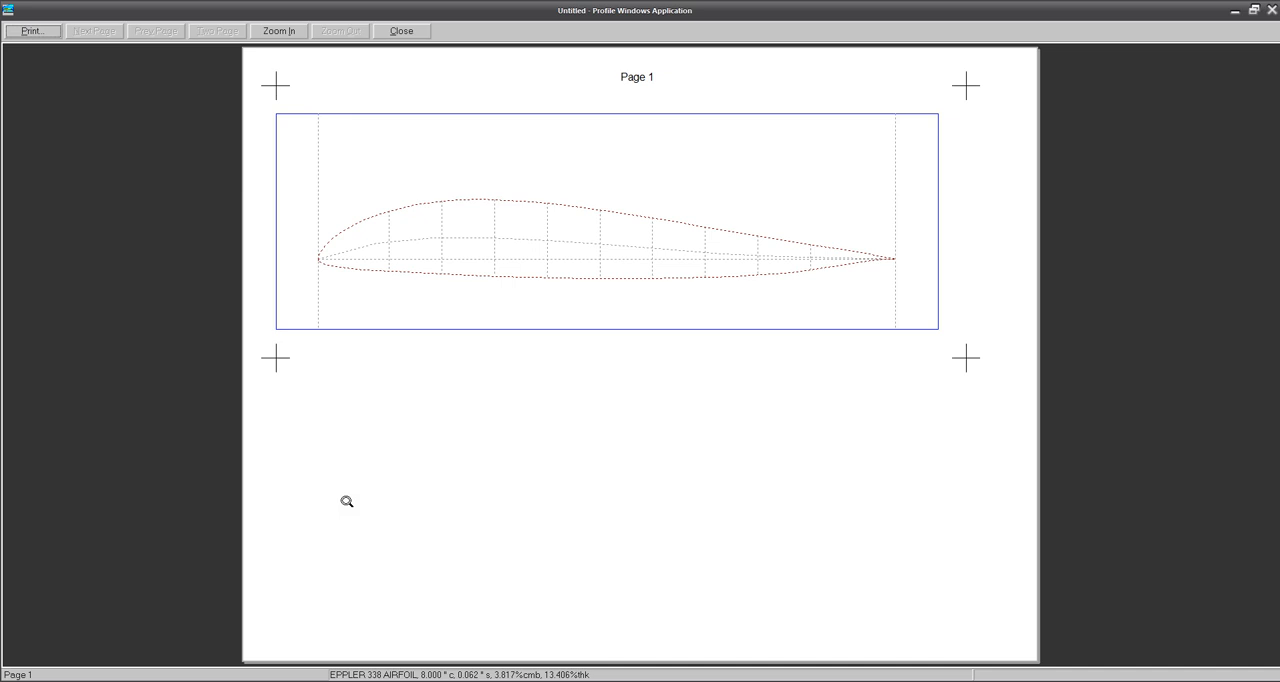
mouse_move(449, 428)
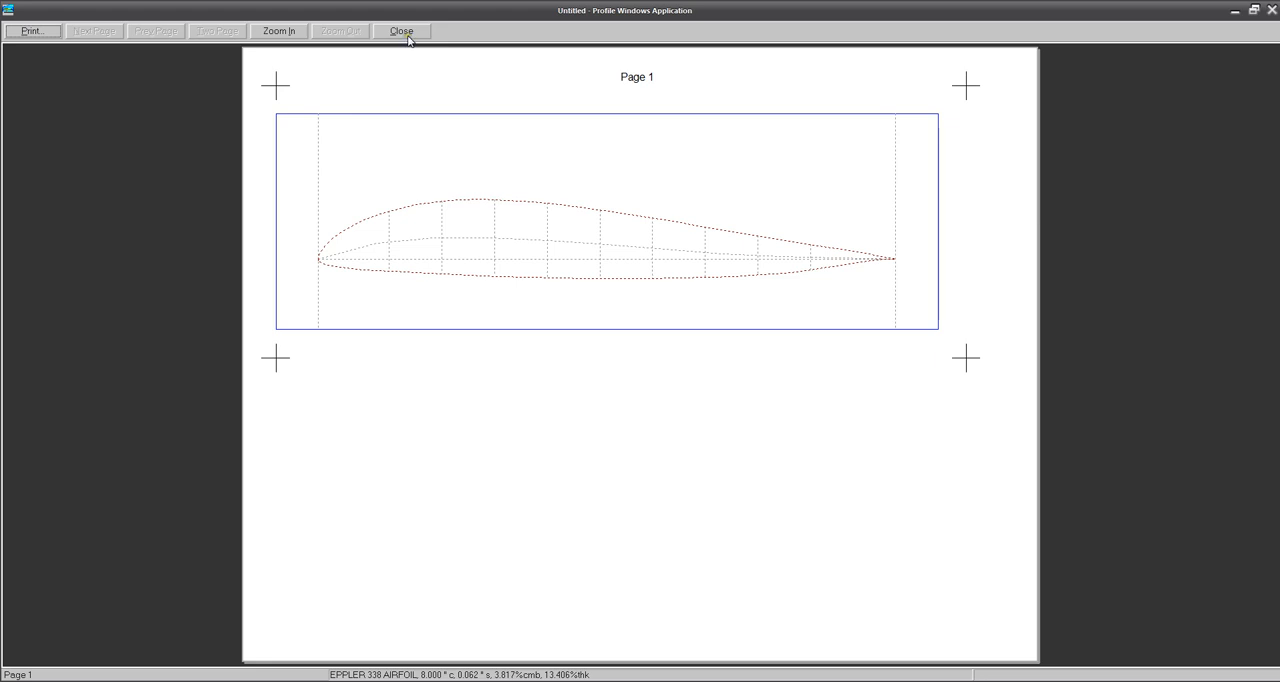
- Set the Eppler 338 chord length to 15 inches
click(400, 30)
text(15)
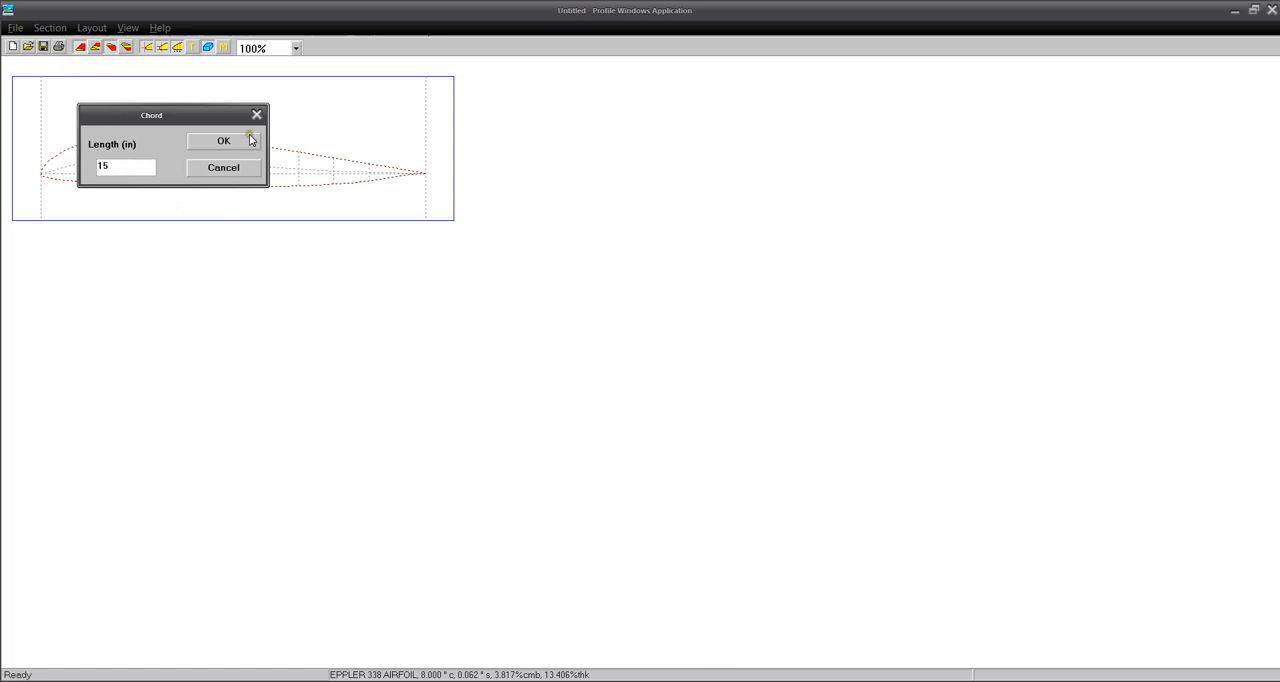
click(223, 140)
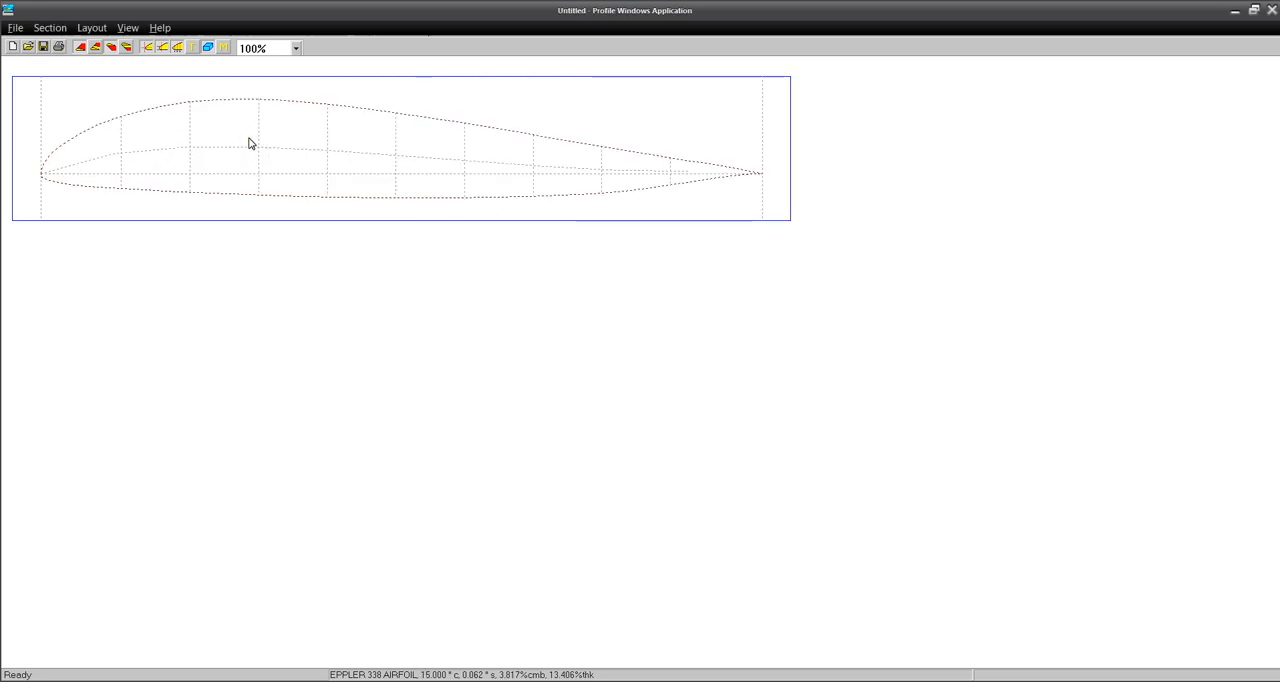
mouse_move(20, 33)
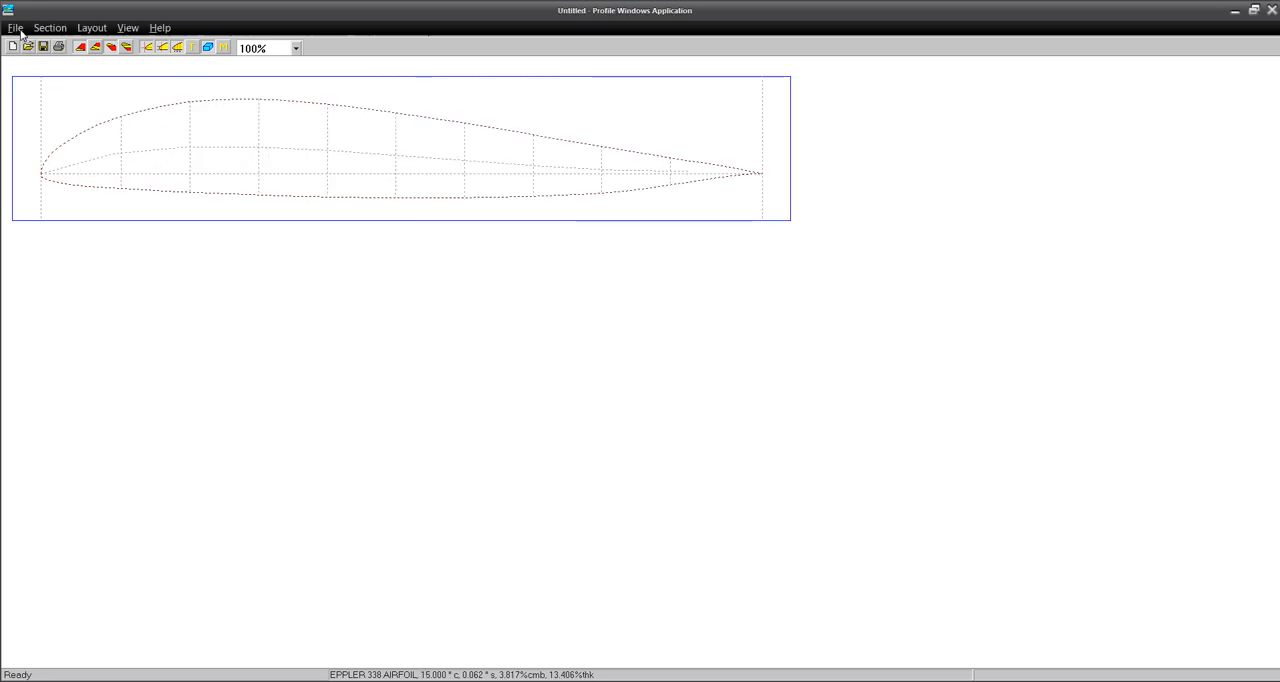
- Show the 15-inch template in Print Preview with pages 1 and 2 side by side
click(15, 27)
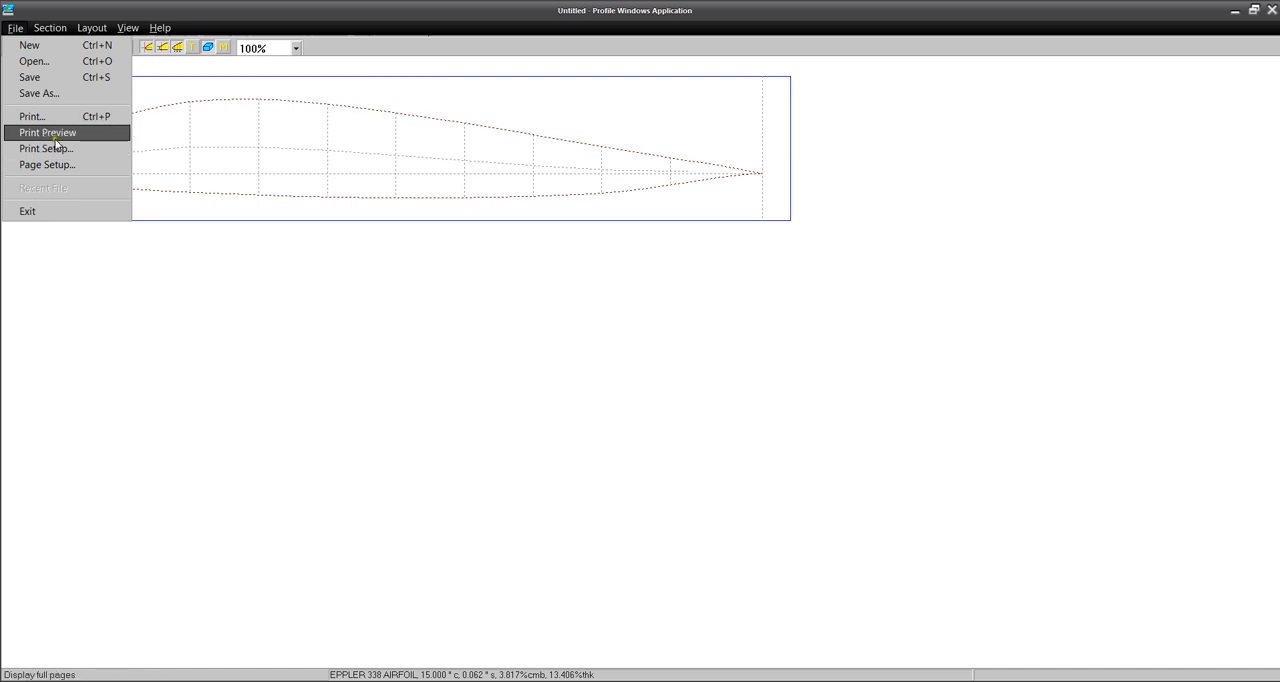
click(48, 132)
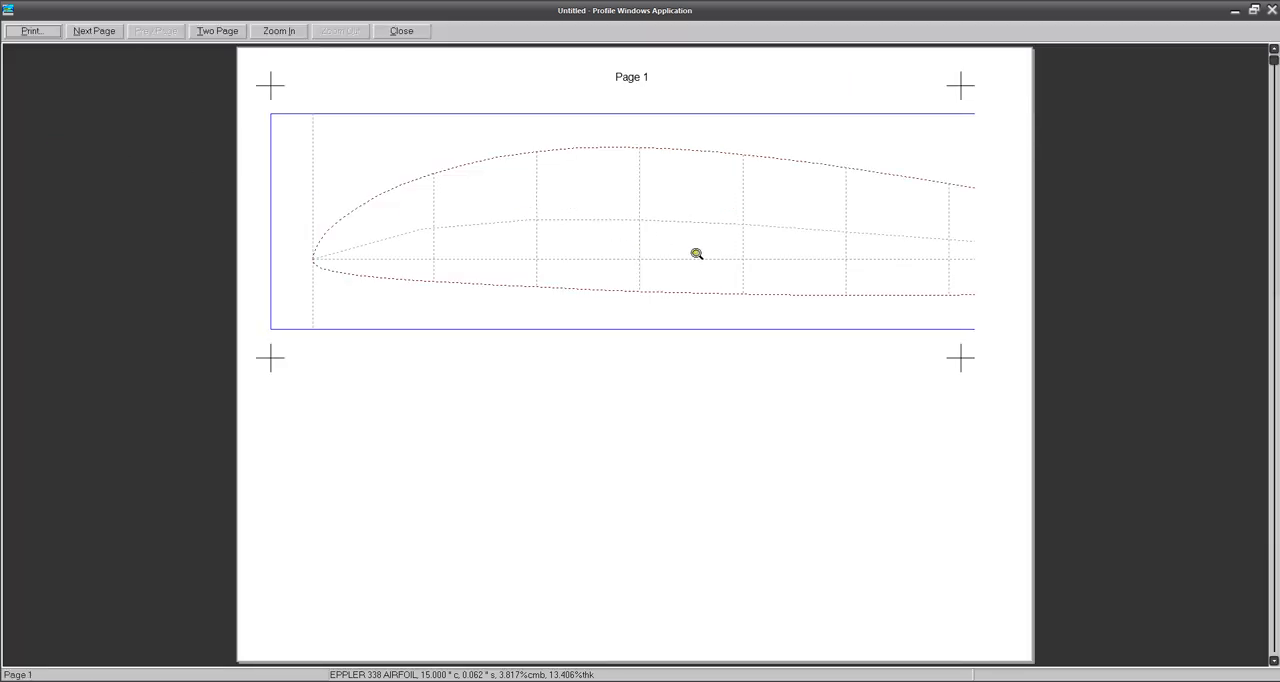
click(217, 30)
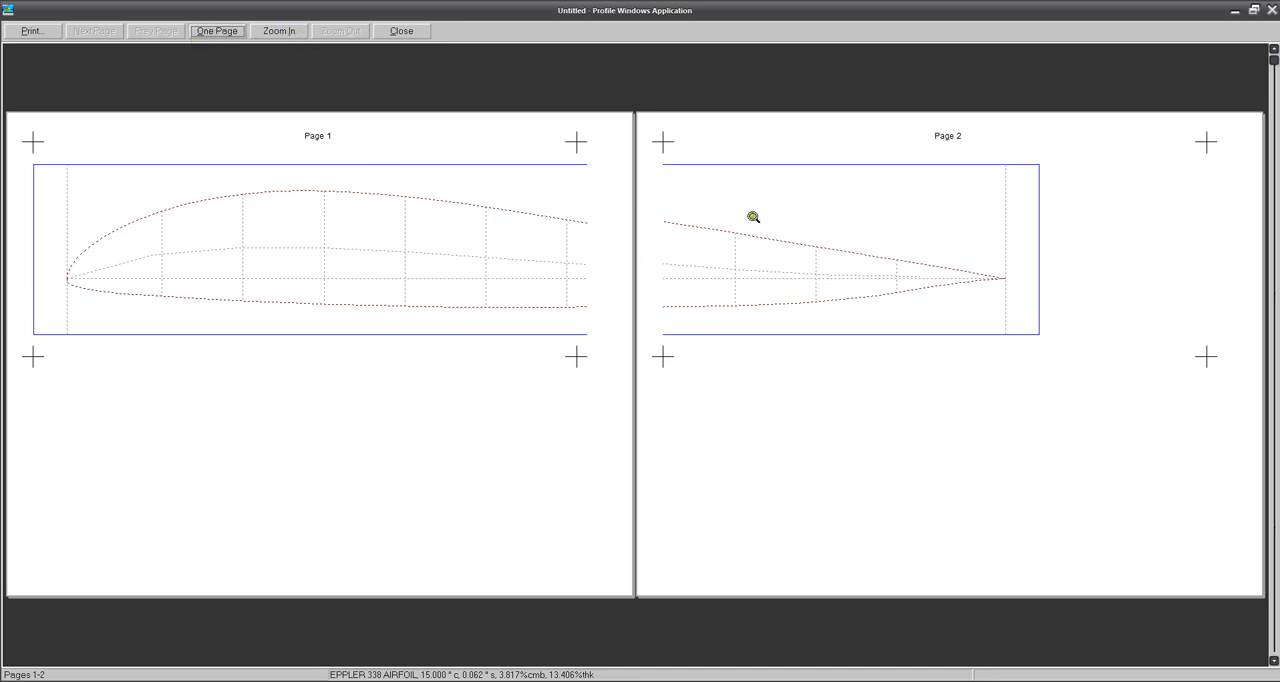
mouse_move(733, 293)
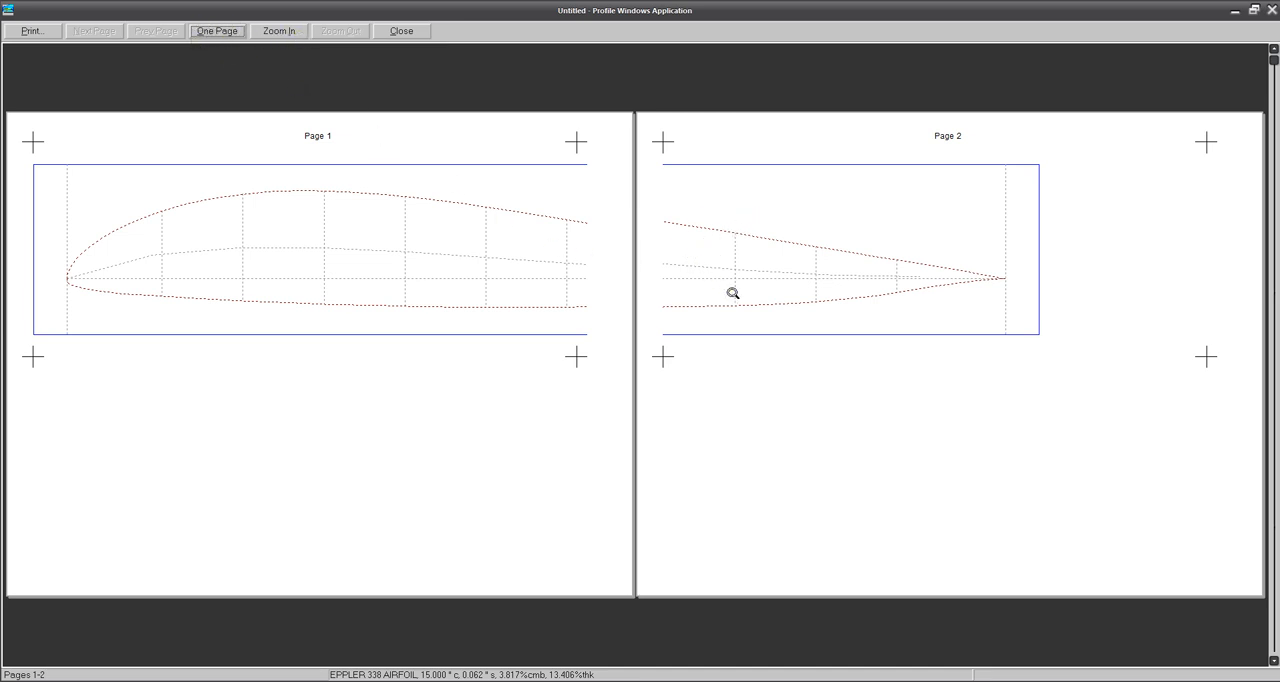
mouse_move(893, 380)
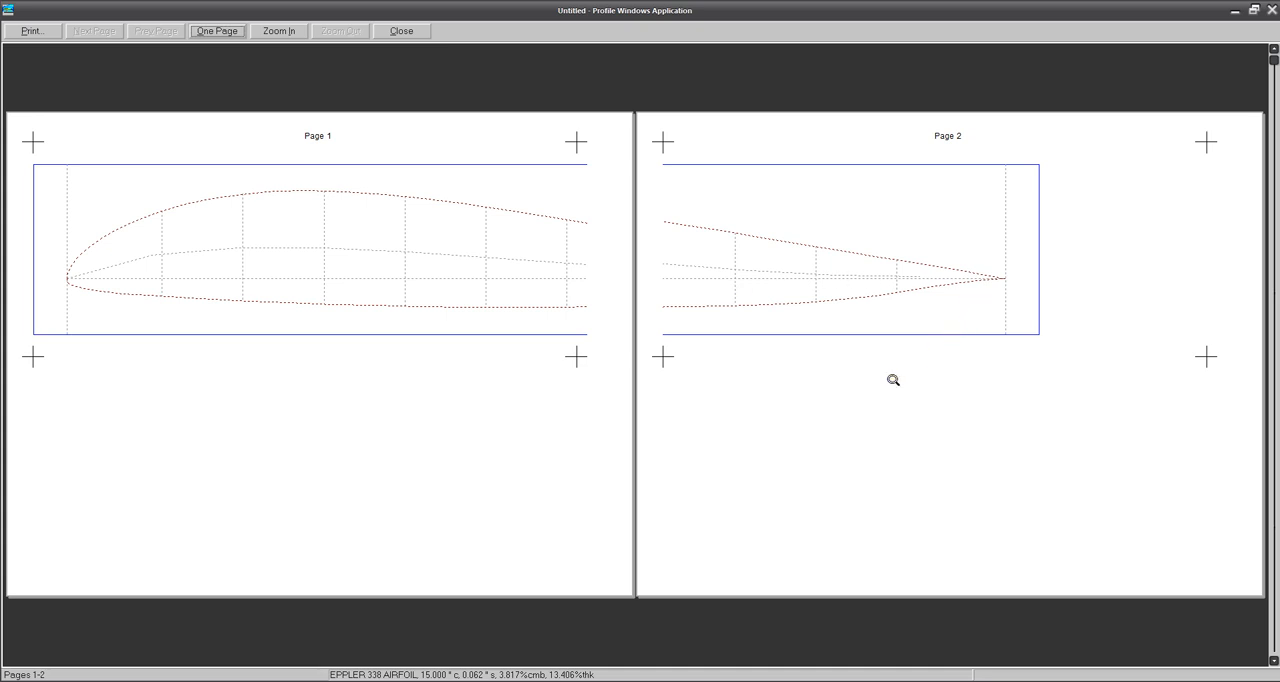
mouse_move(710, 355)
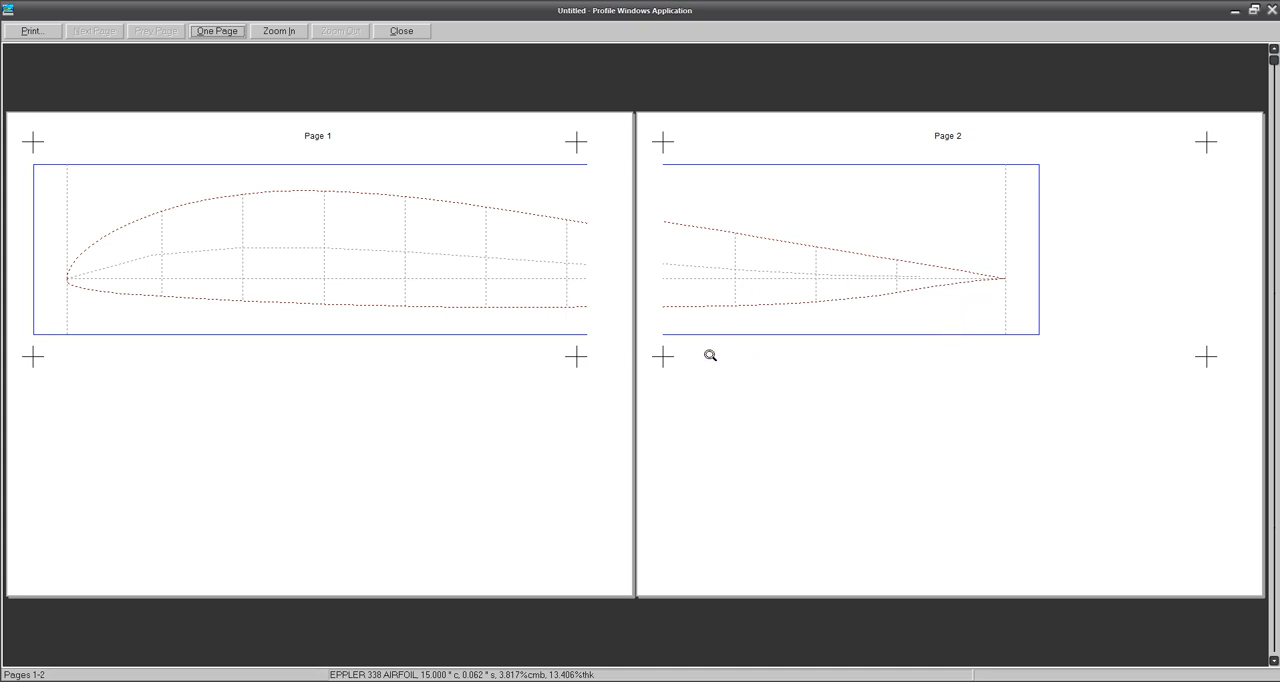
mouse_move(665, 141)
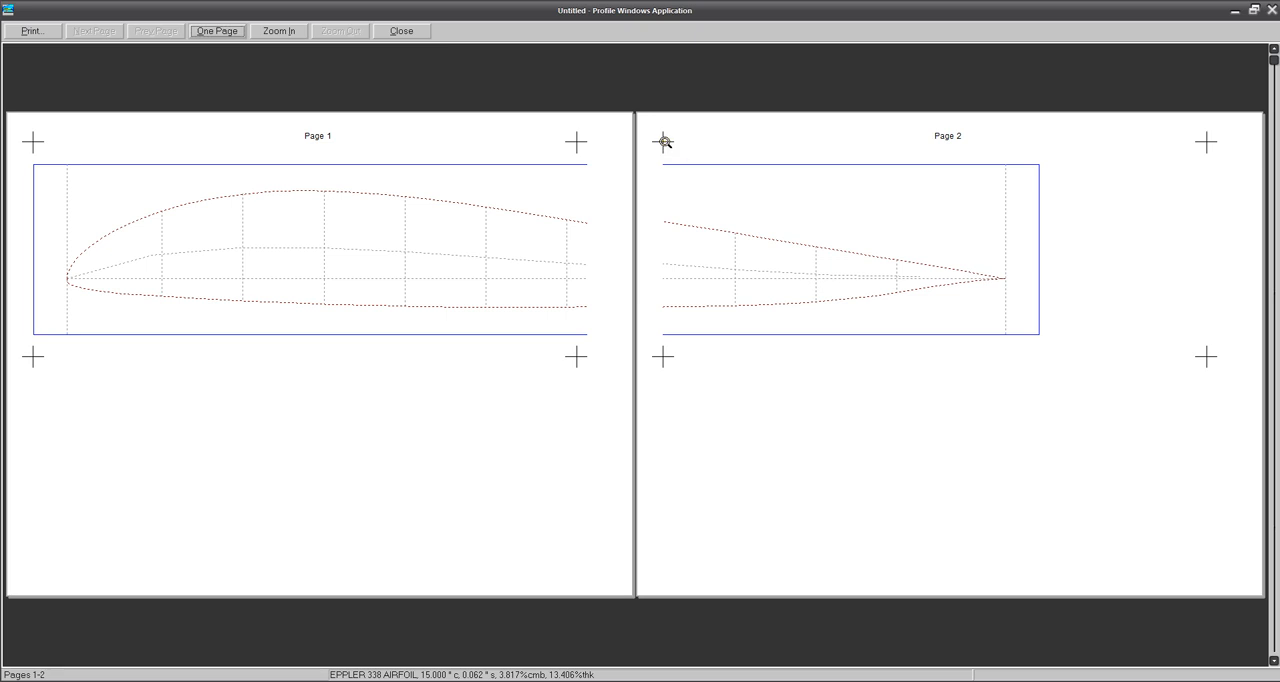
mouse_move(570, 141)
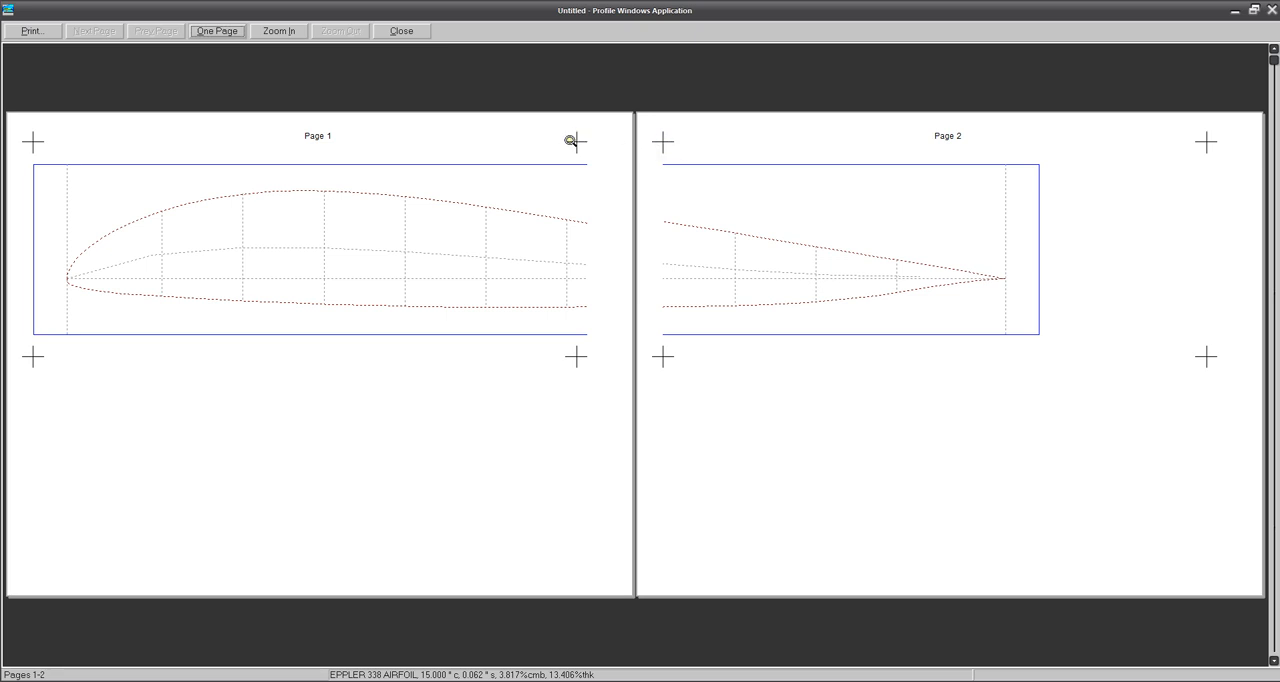
mouse_move(665, 135)
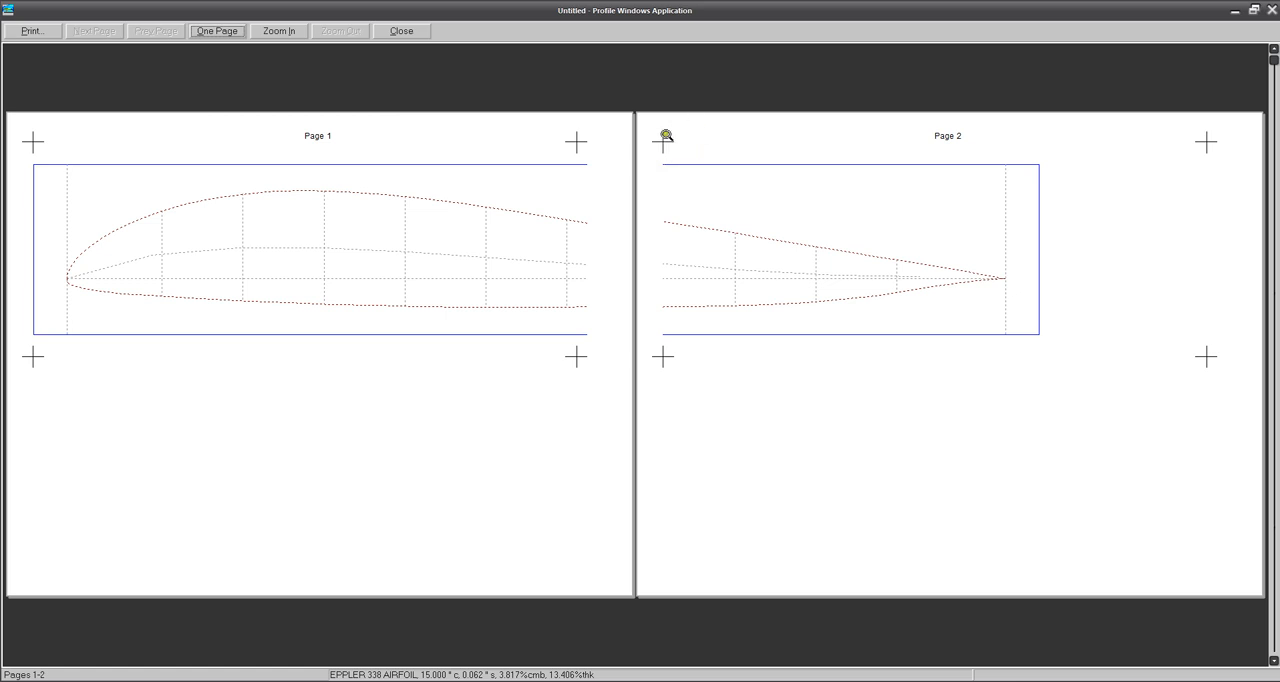
mouse_move(566, 344)
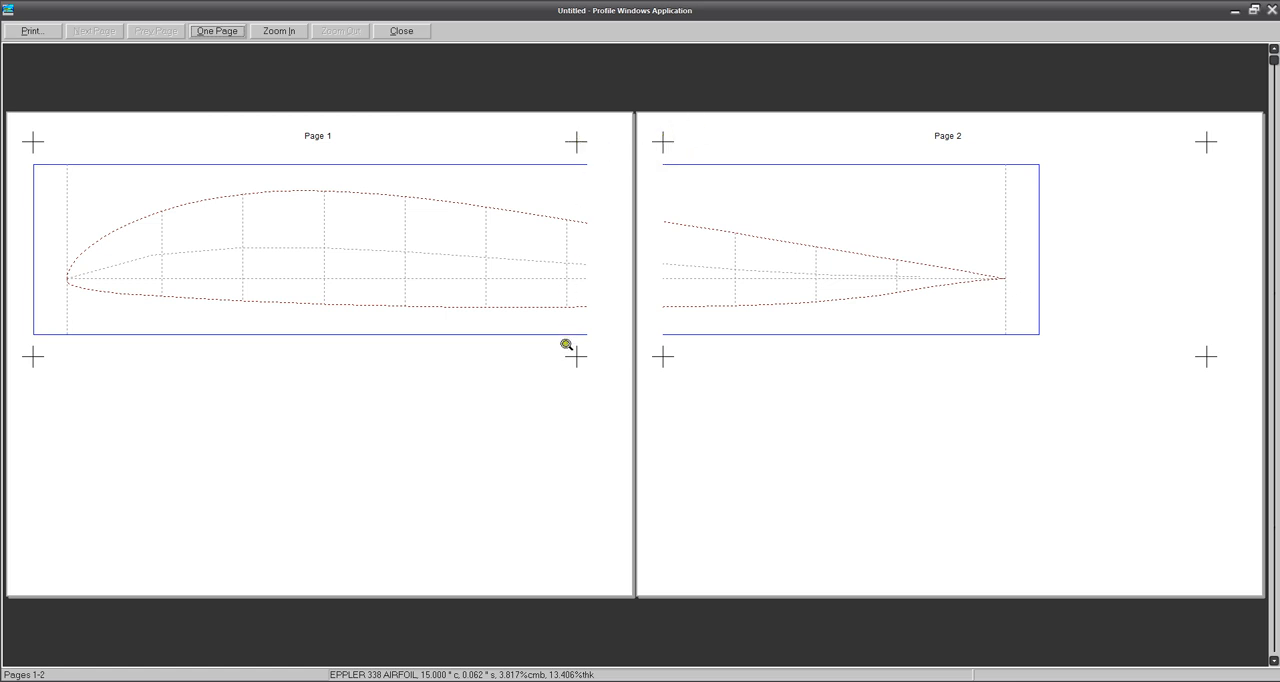
mouse_move(567, 349)
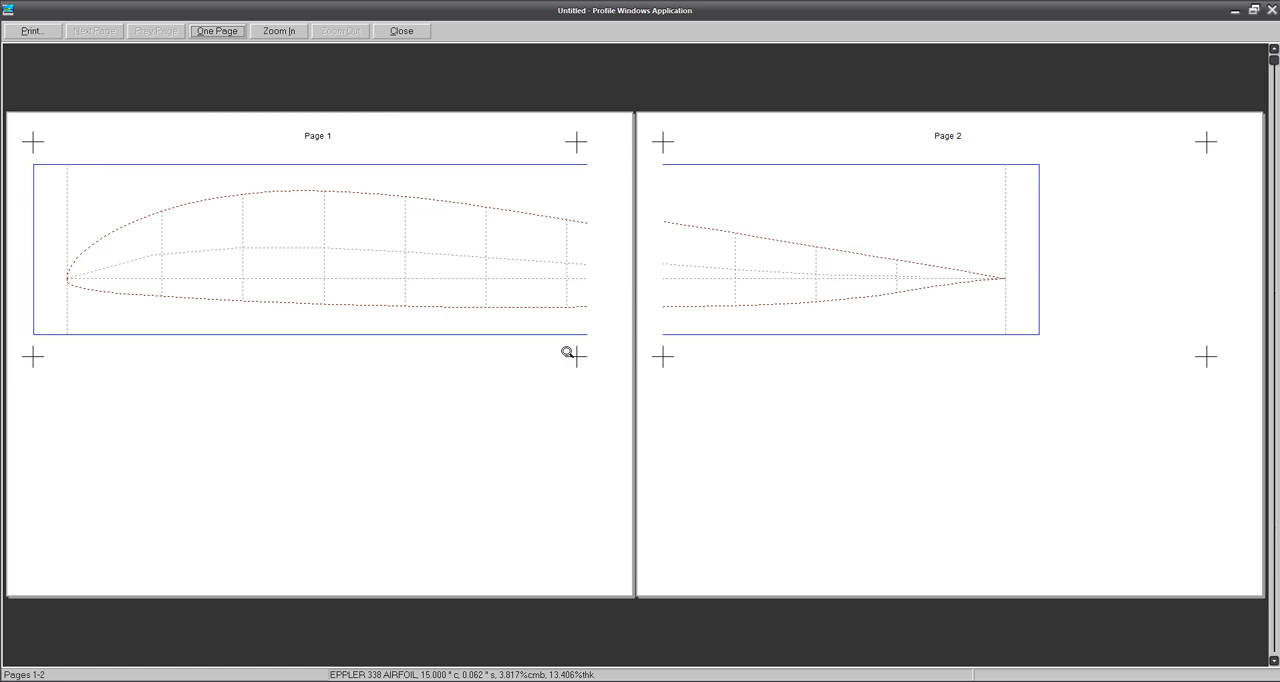
mouse_move(578, 387)
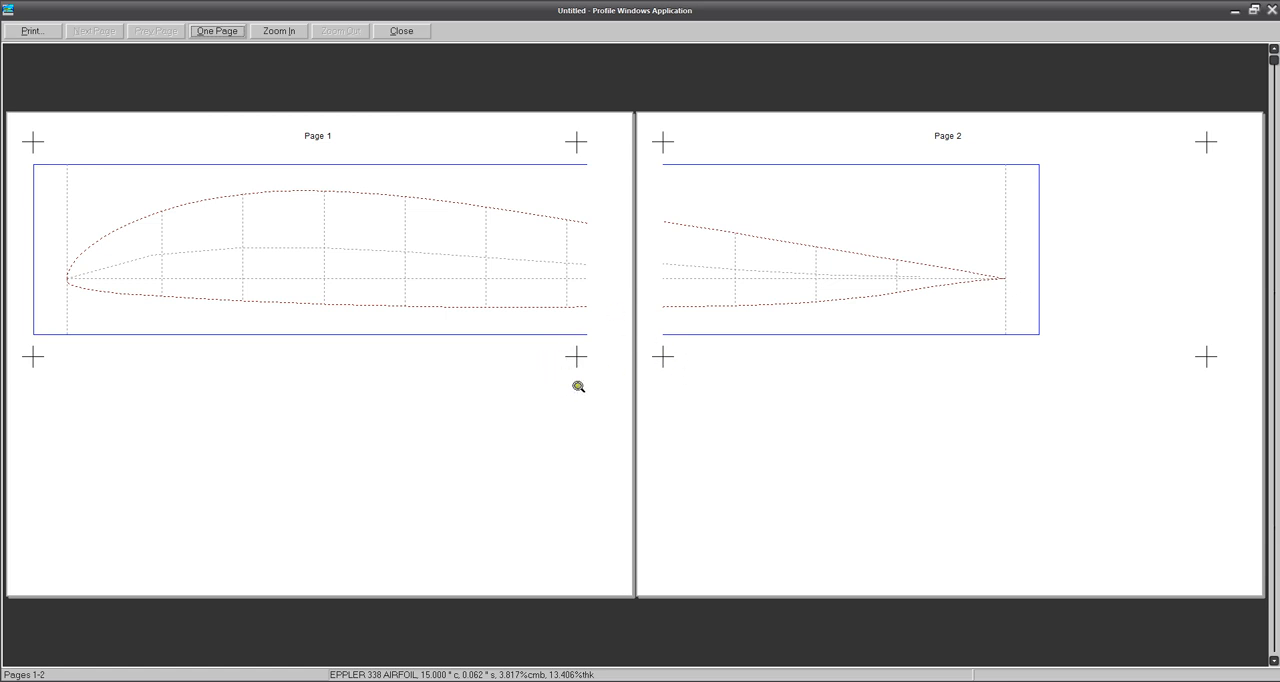
mouse_move(582, 402)
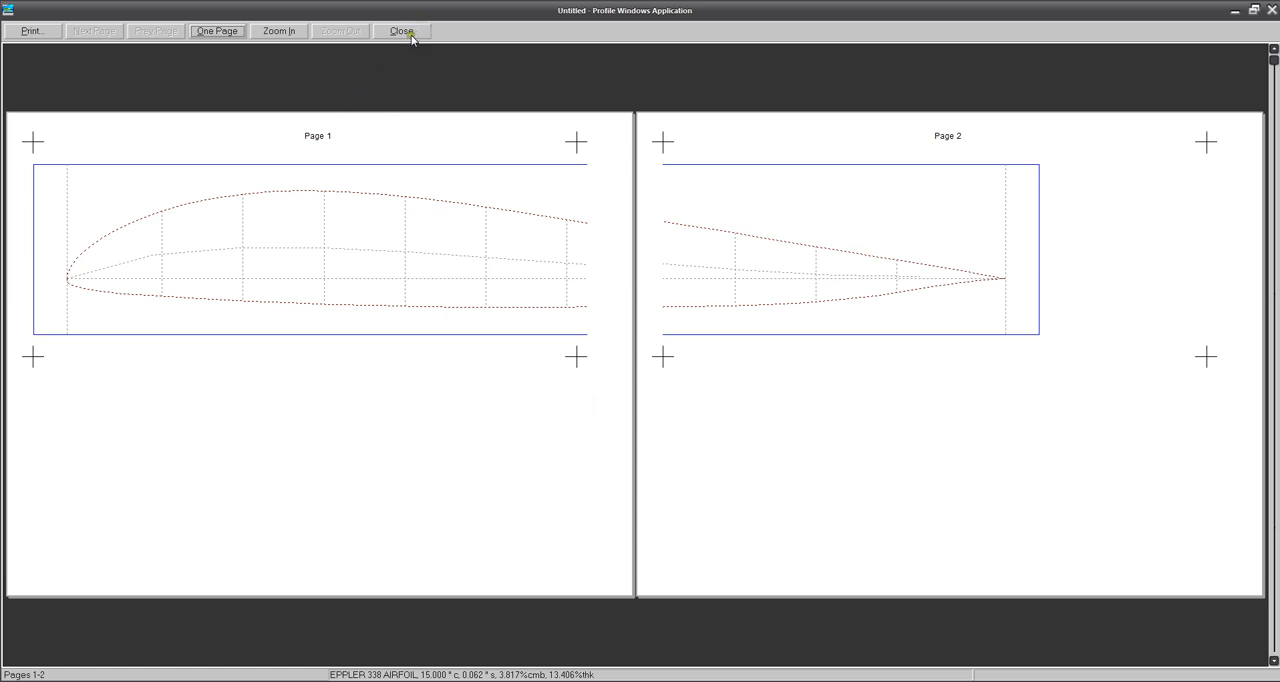
mouse_move(599, 233)
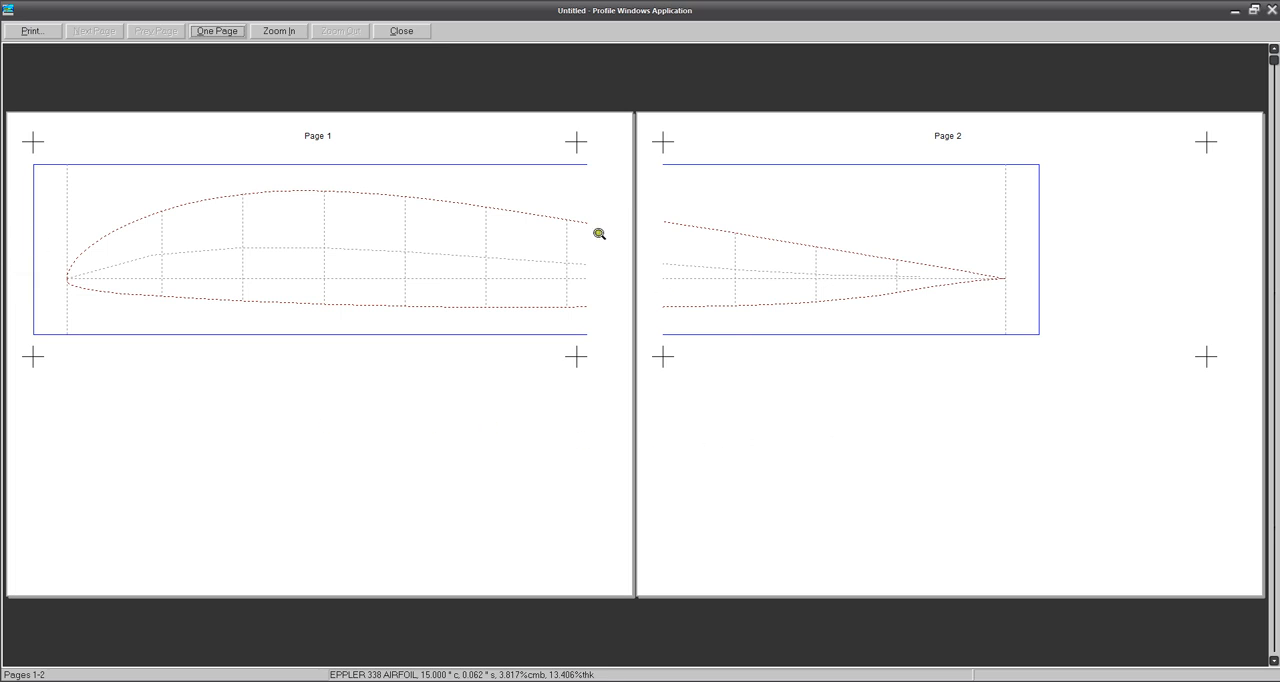
mouse_move(500, 289)
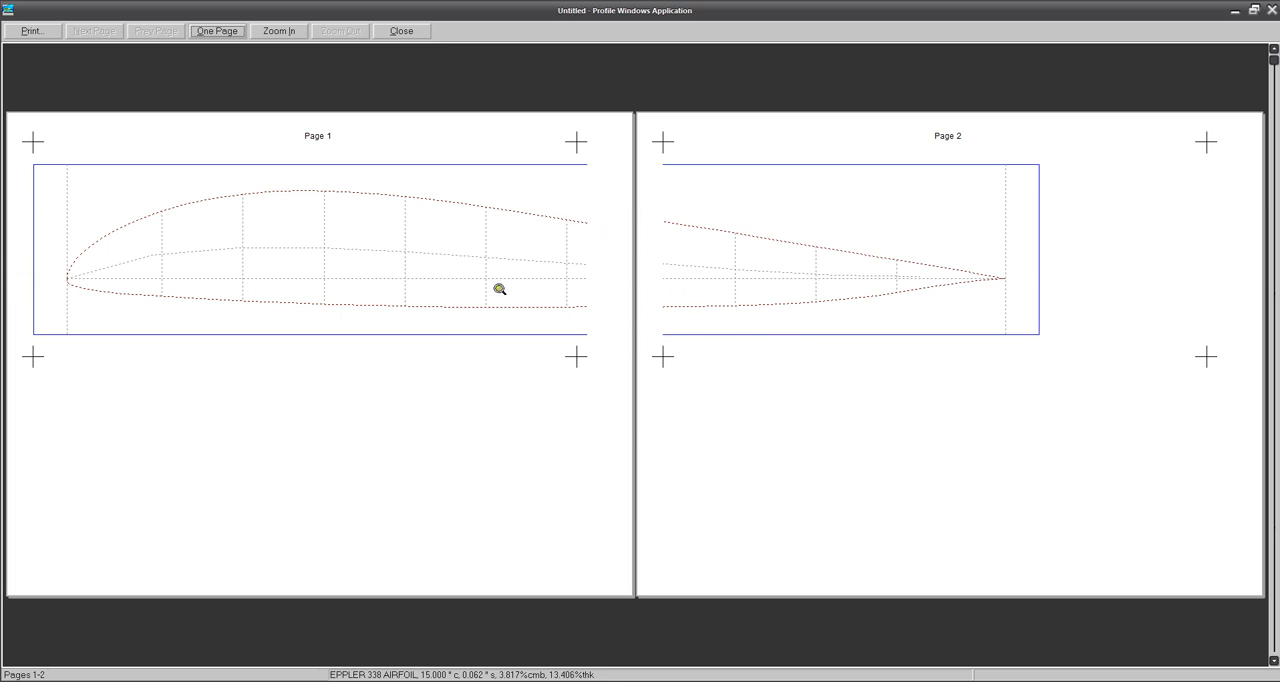
- Leave the preview and return to the RC-Soar Profile software review page in Chrome
click(400, 31)
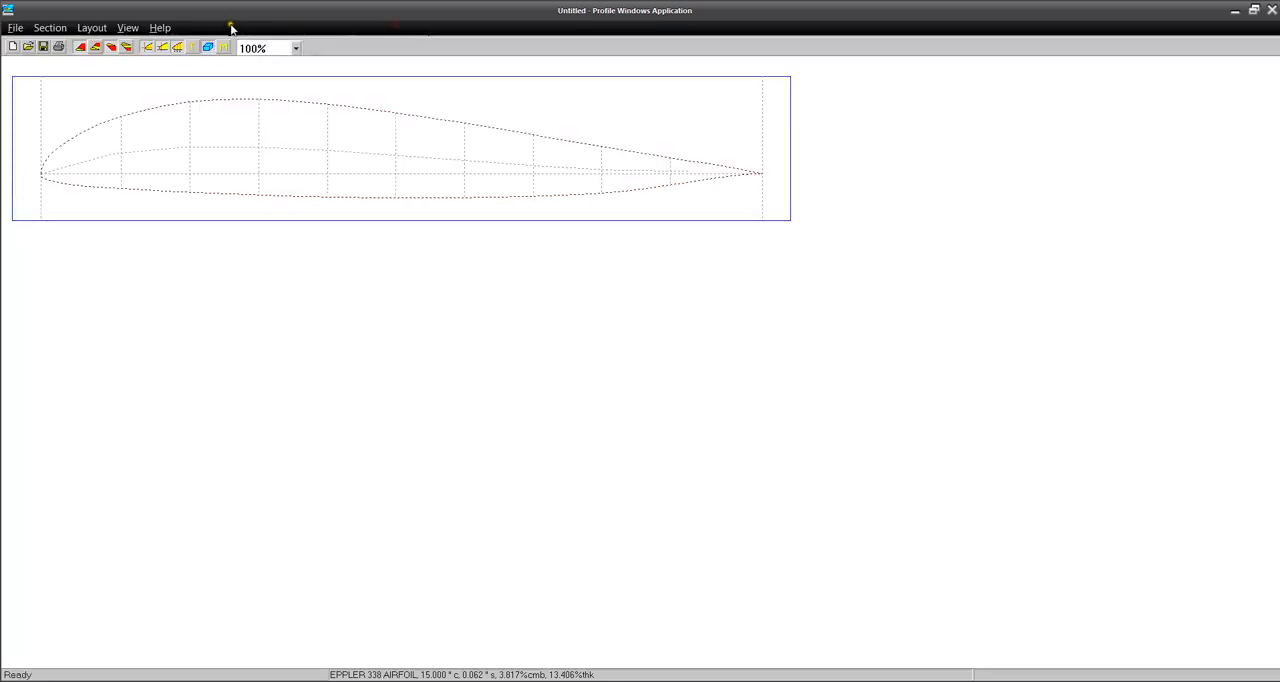
click(15, 27)
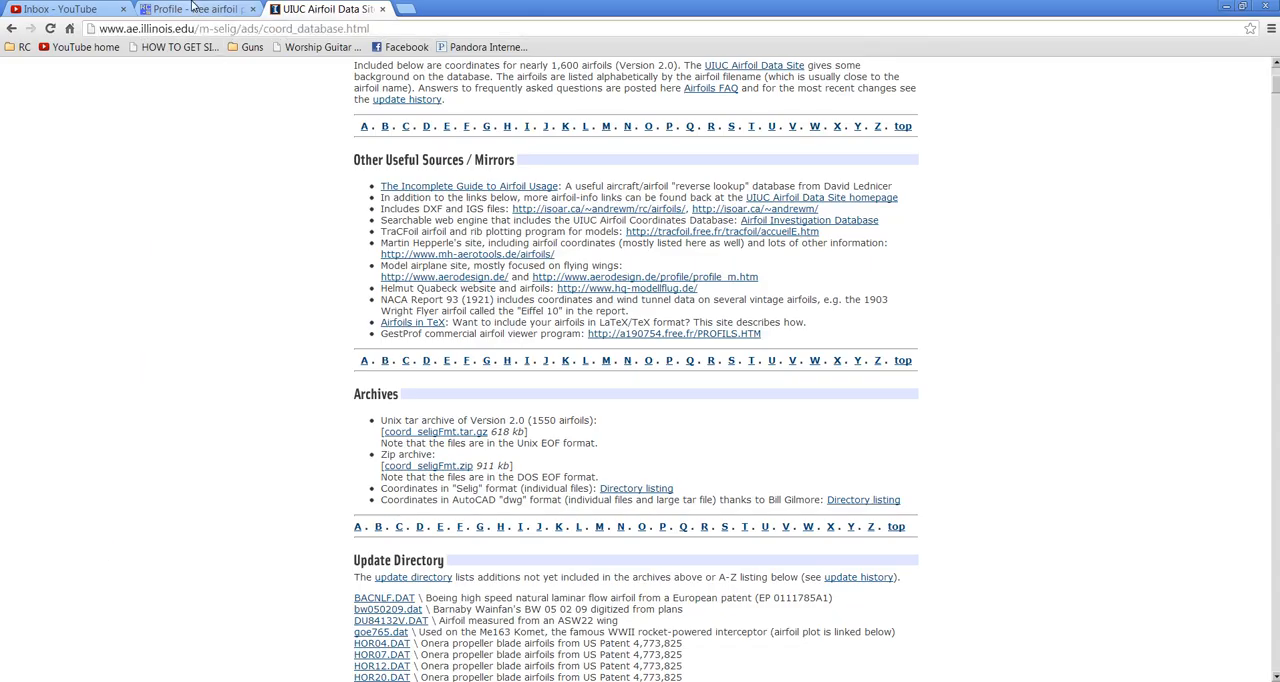
click(195, 9)
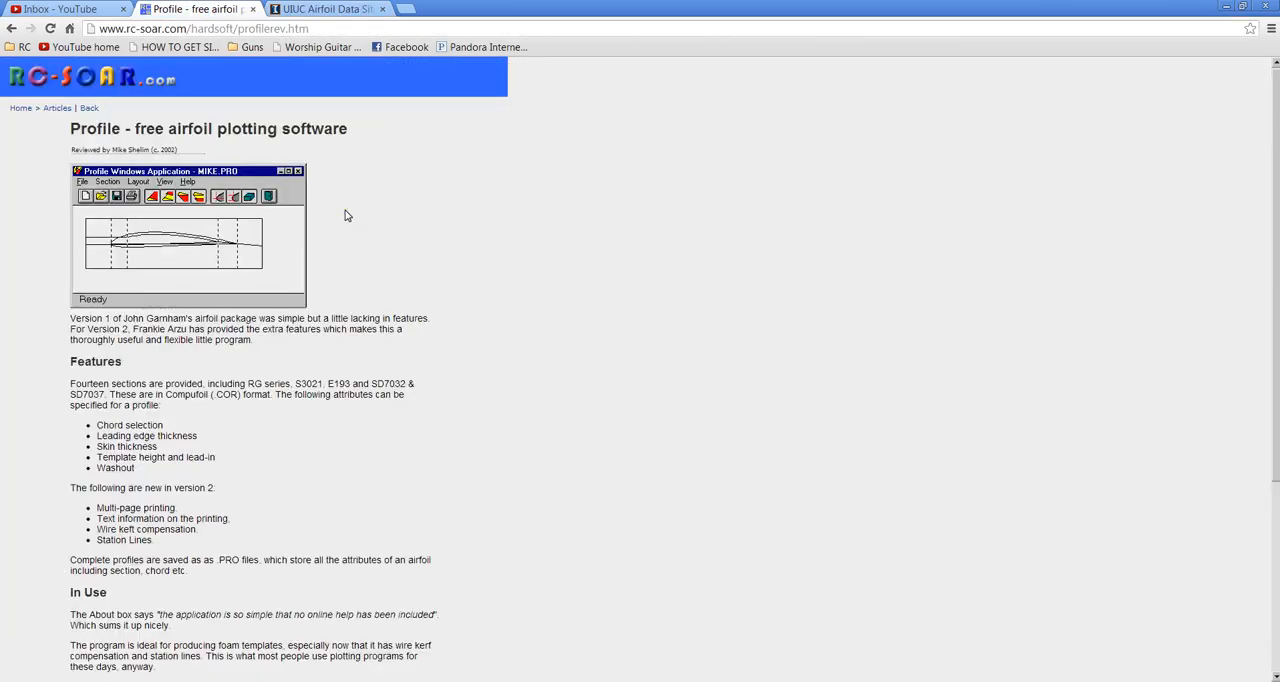
mouse_move(510, 232)
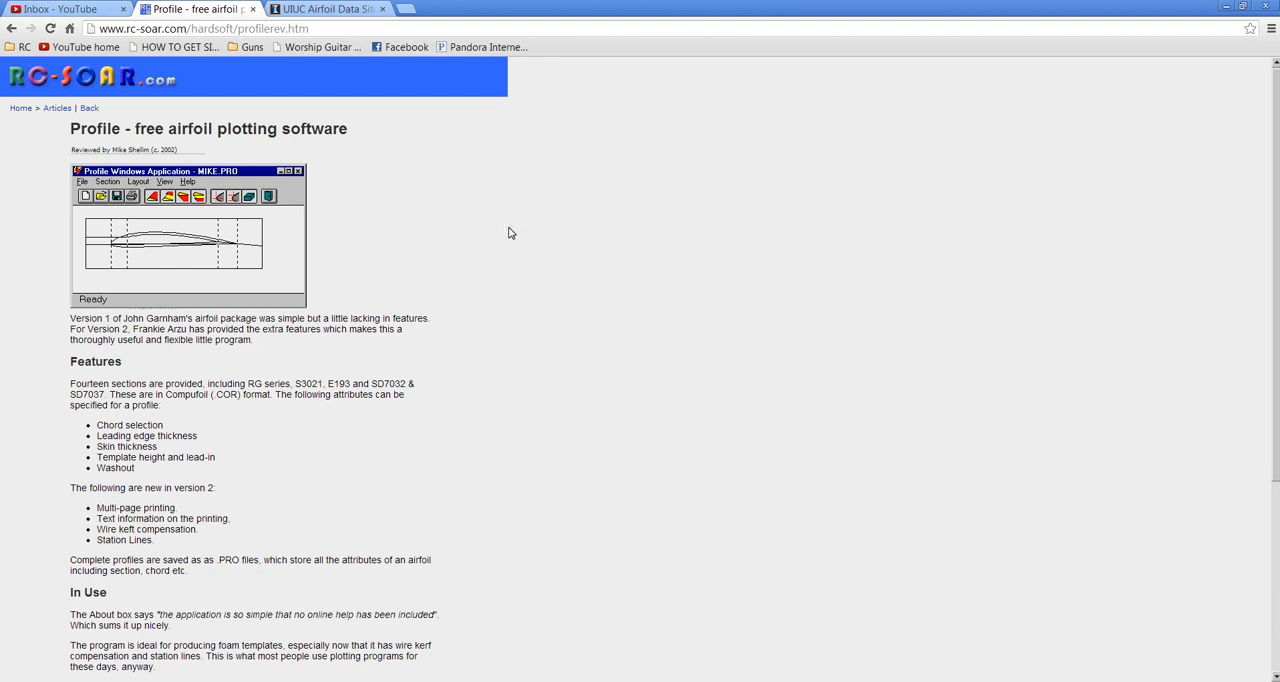